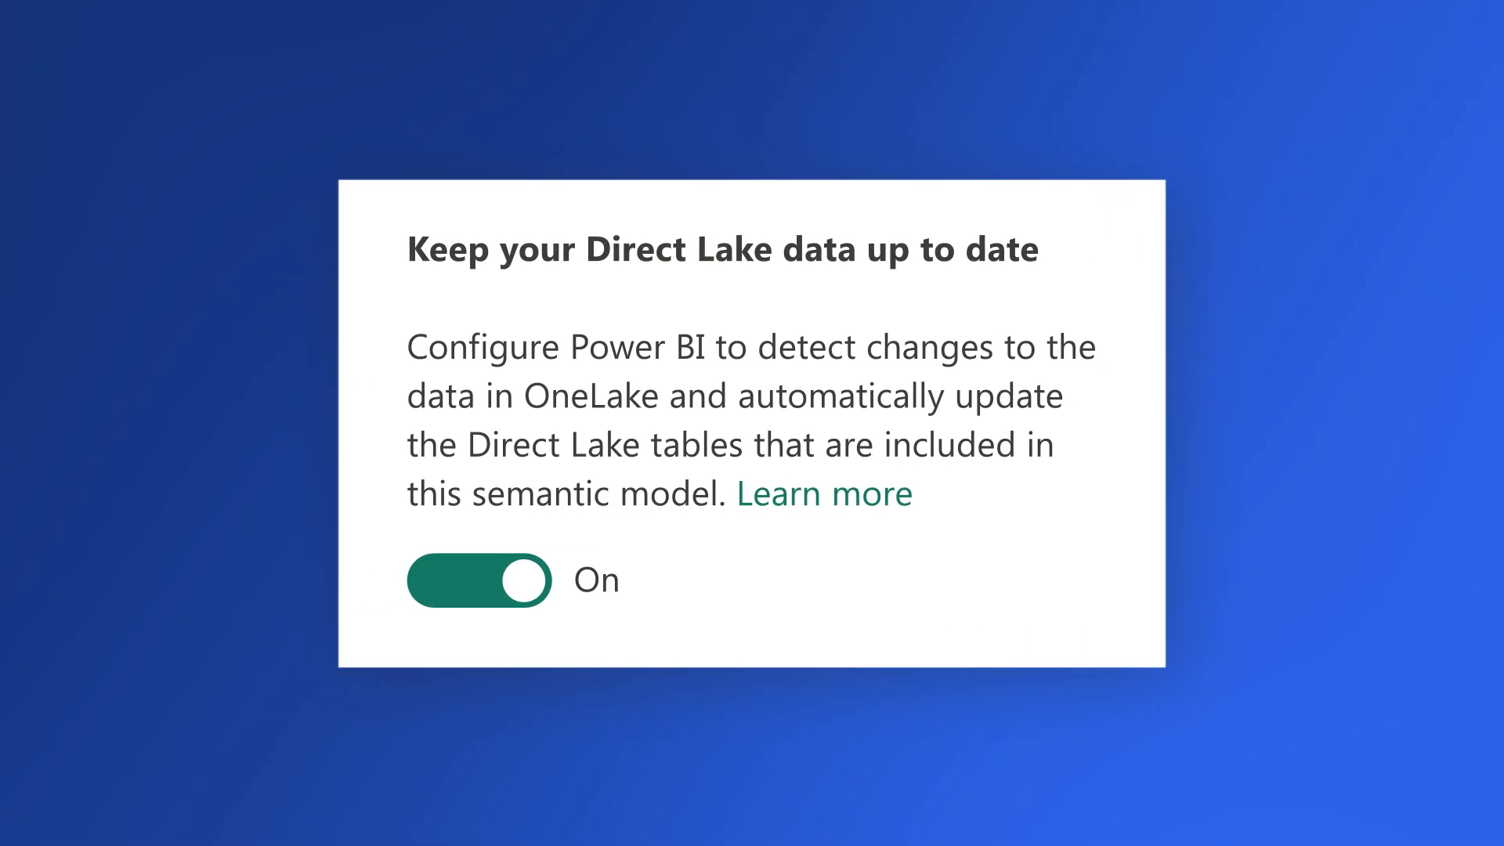
Open the settings of the TheModel semantic model.
click(478, 580)
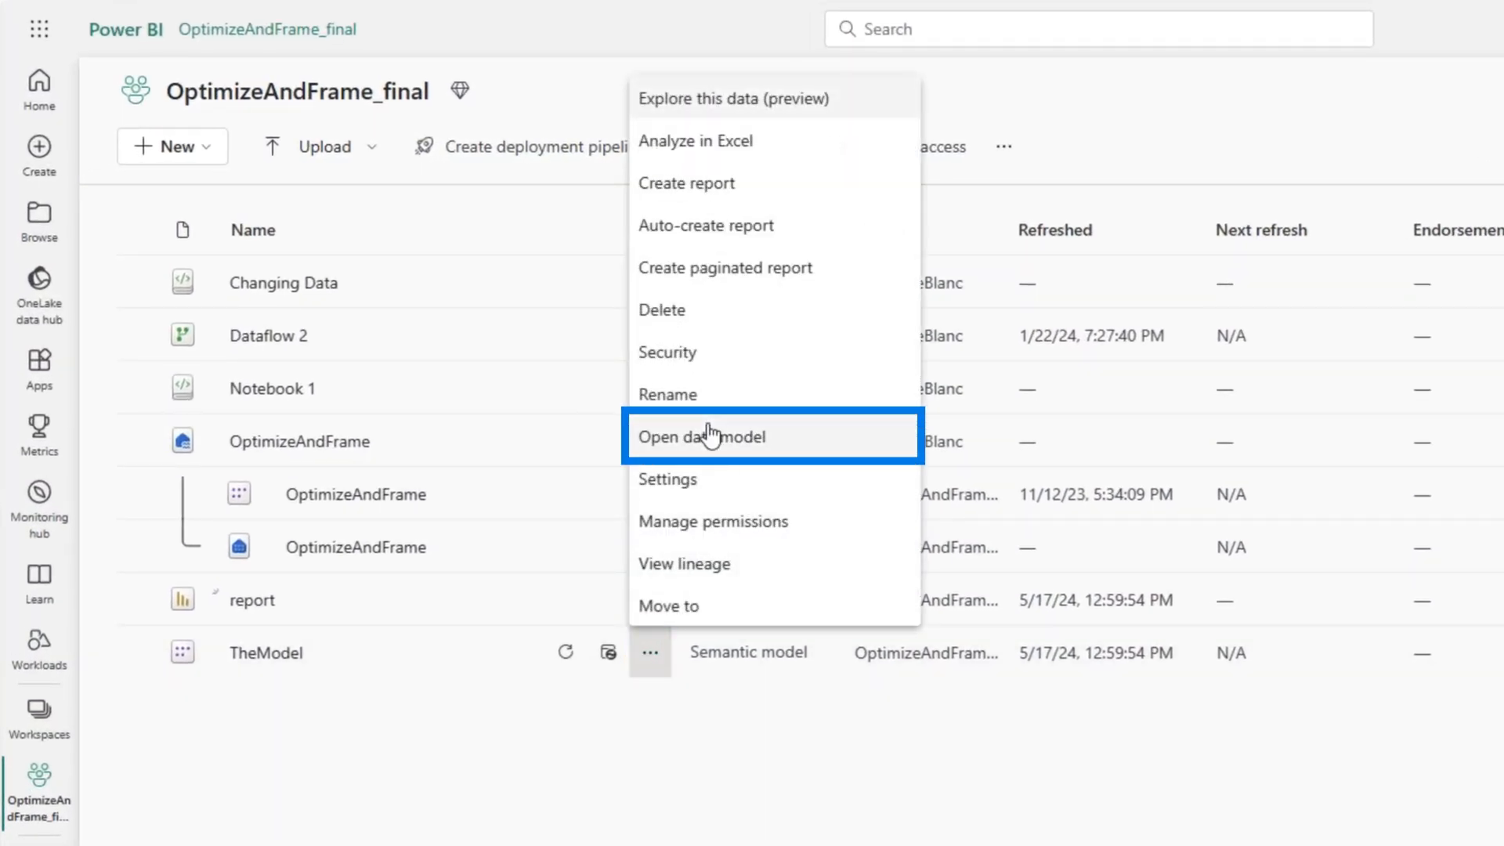
click(701, 436)
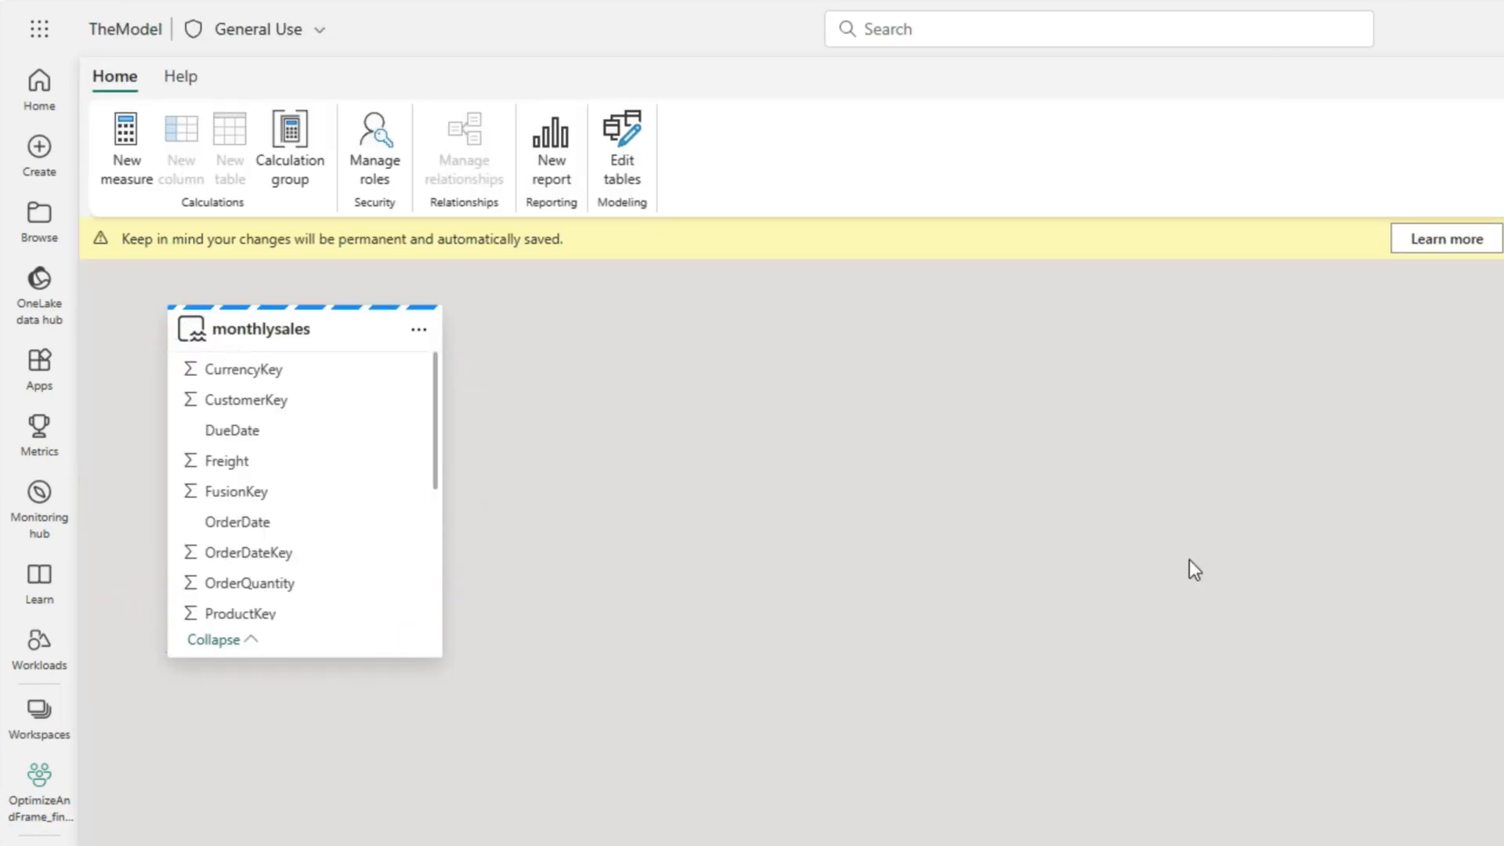
mouse_move(348, 492)
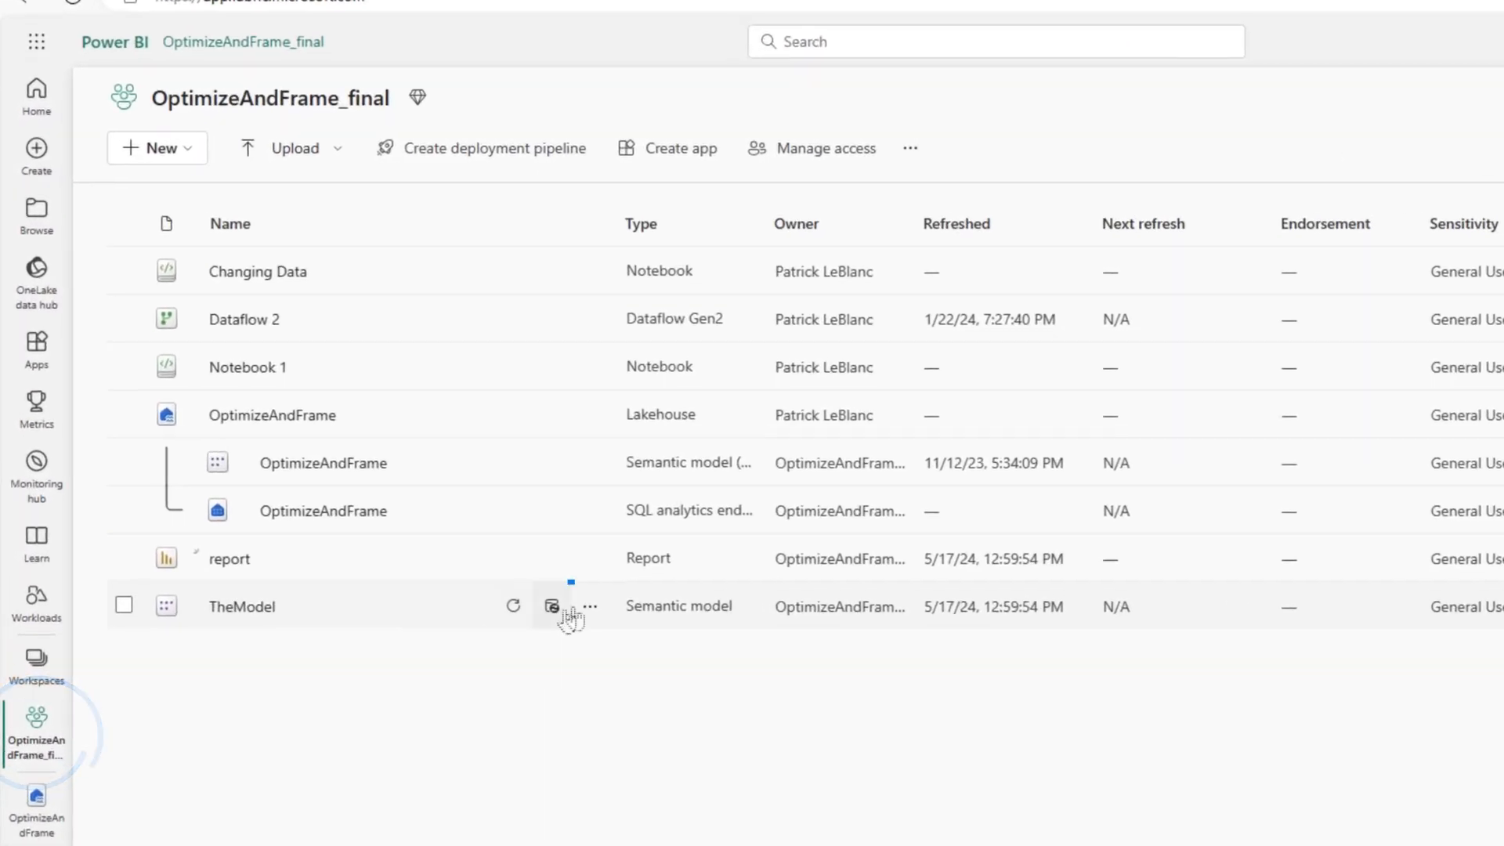
click(551, 606)
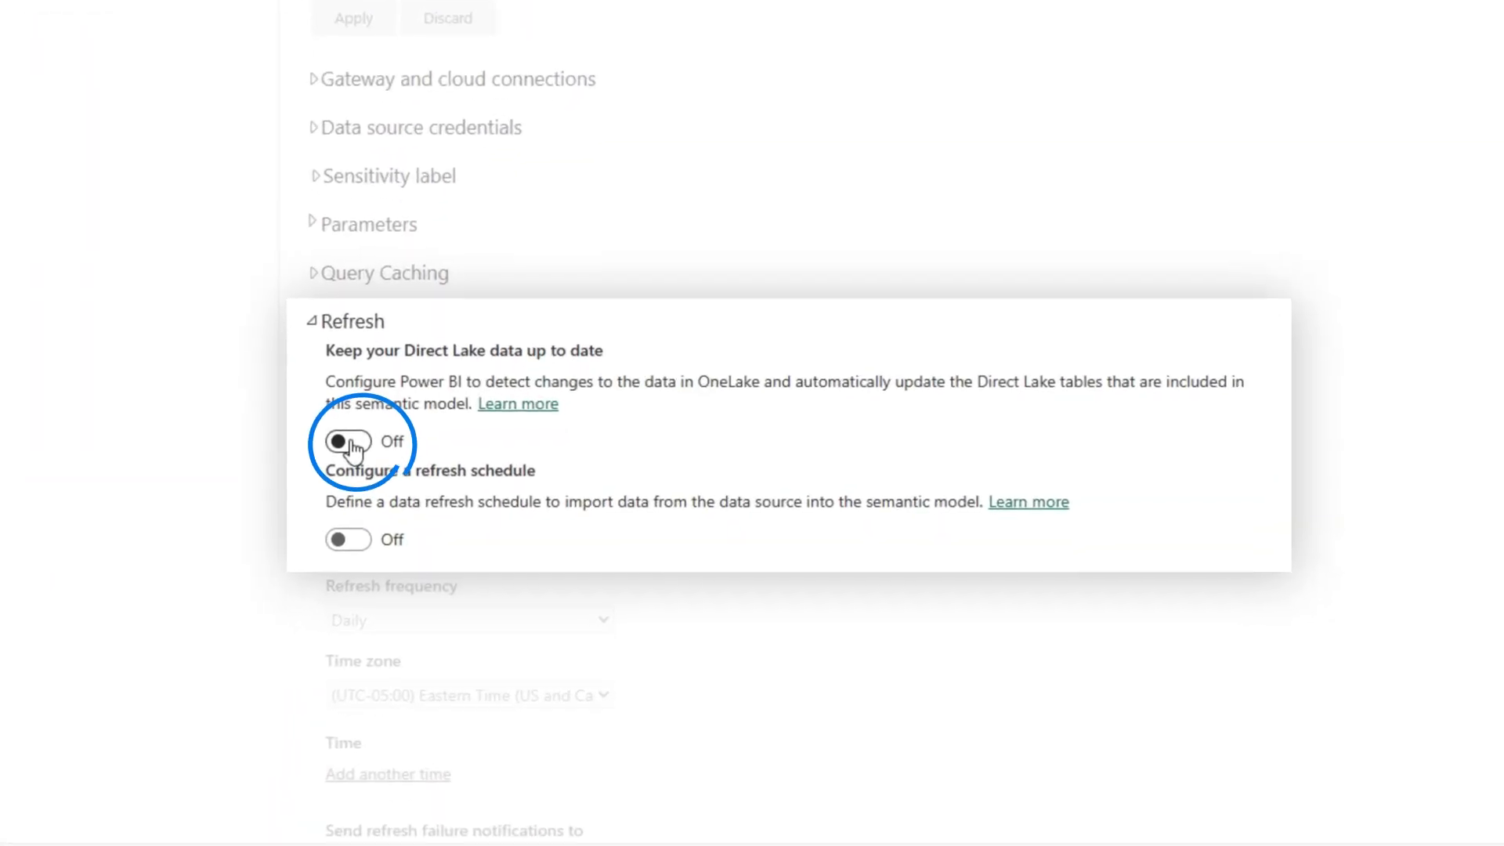
Switch 'Keep your Direct Lake data up to date' On, apply, and view the explainer card.
click(347, 444)
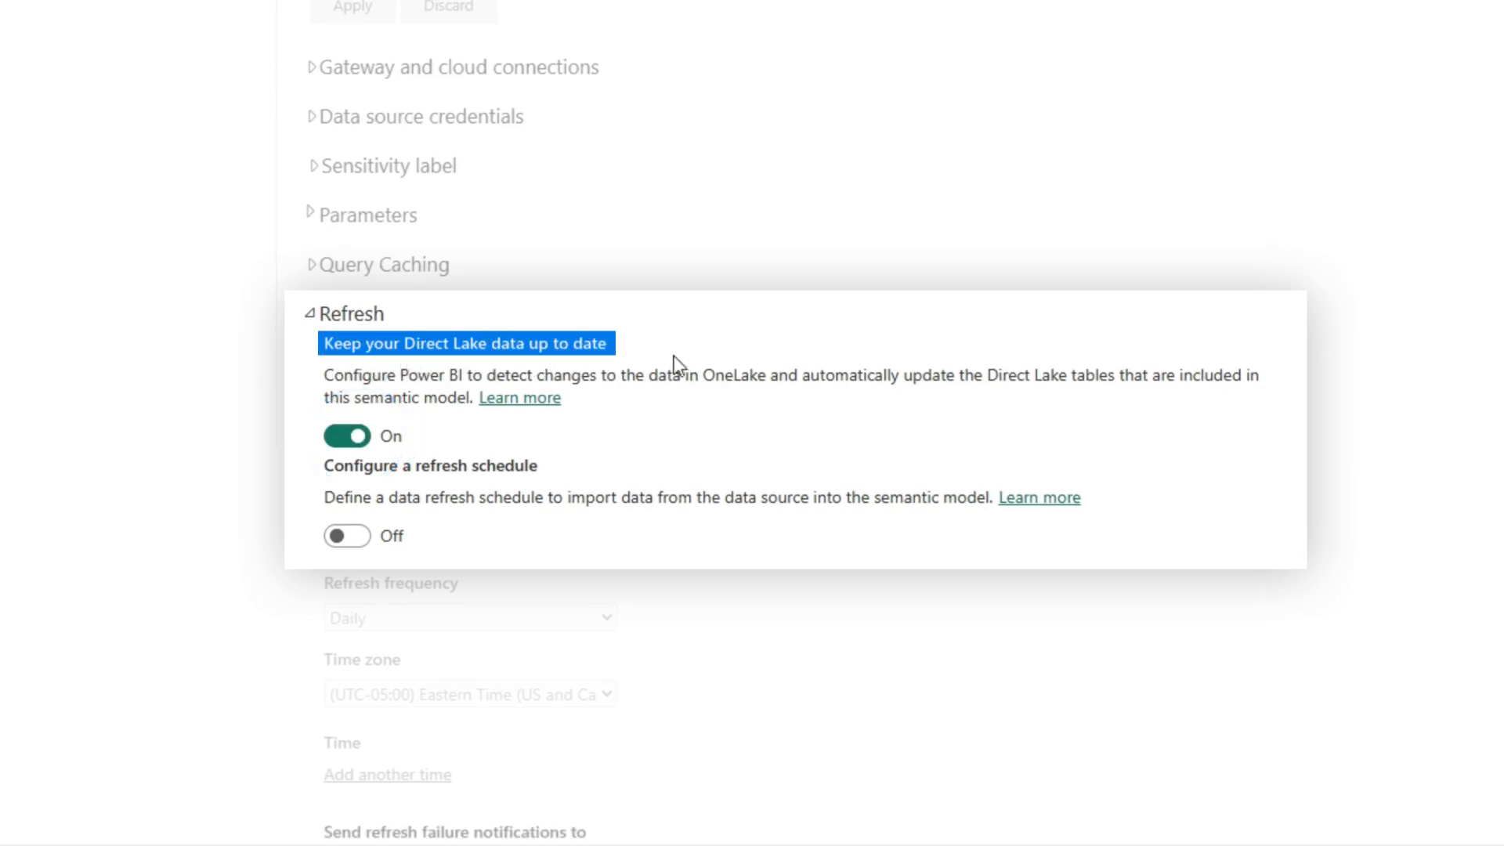
scroll(down, 3)
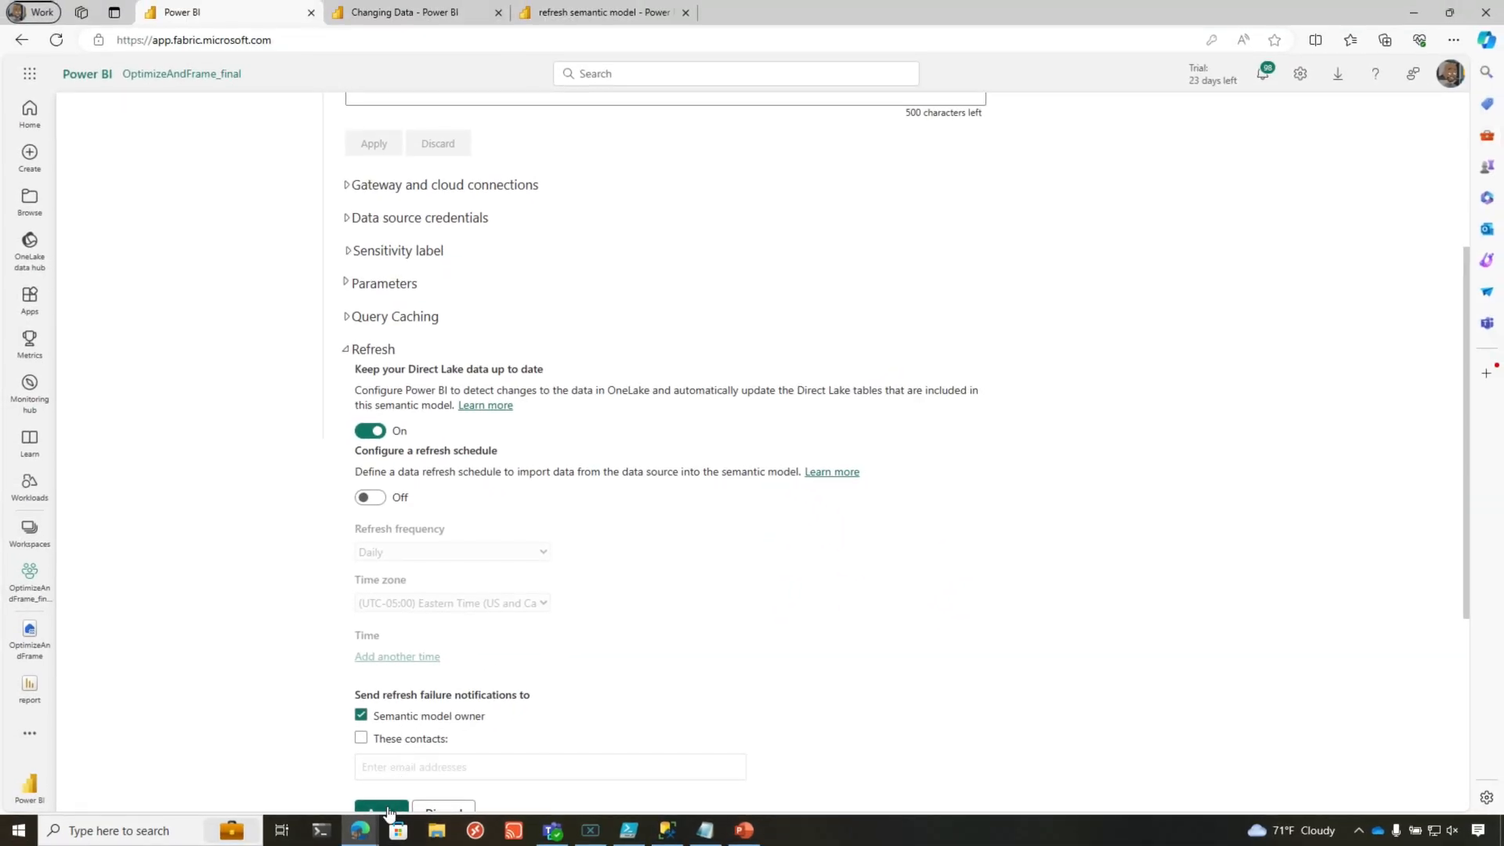
click(373, 810)
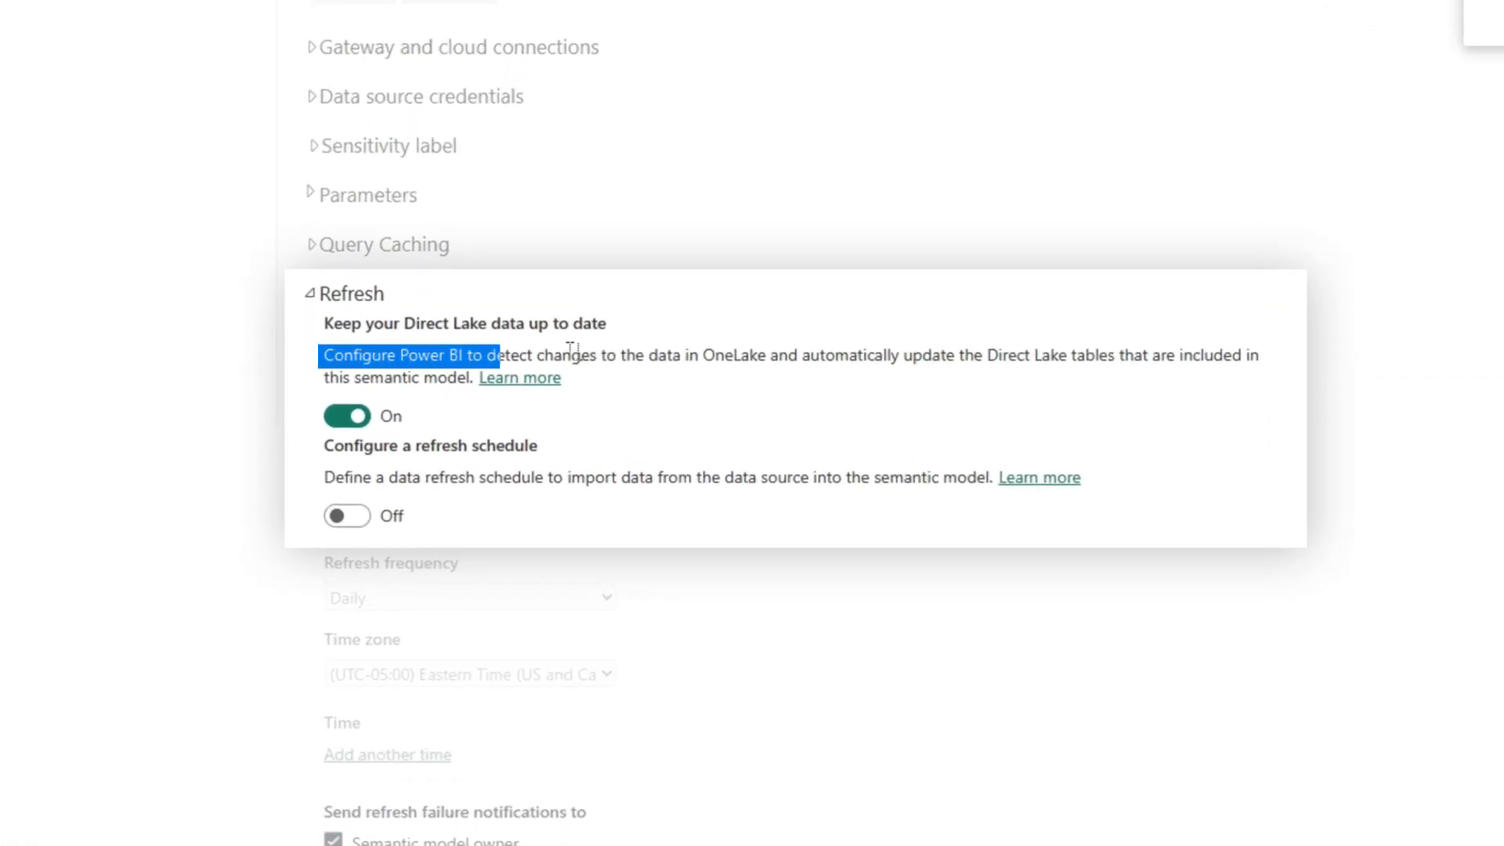
drag(499, 354, 768, 355)
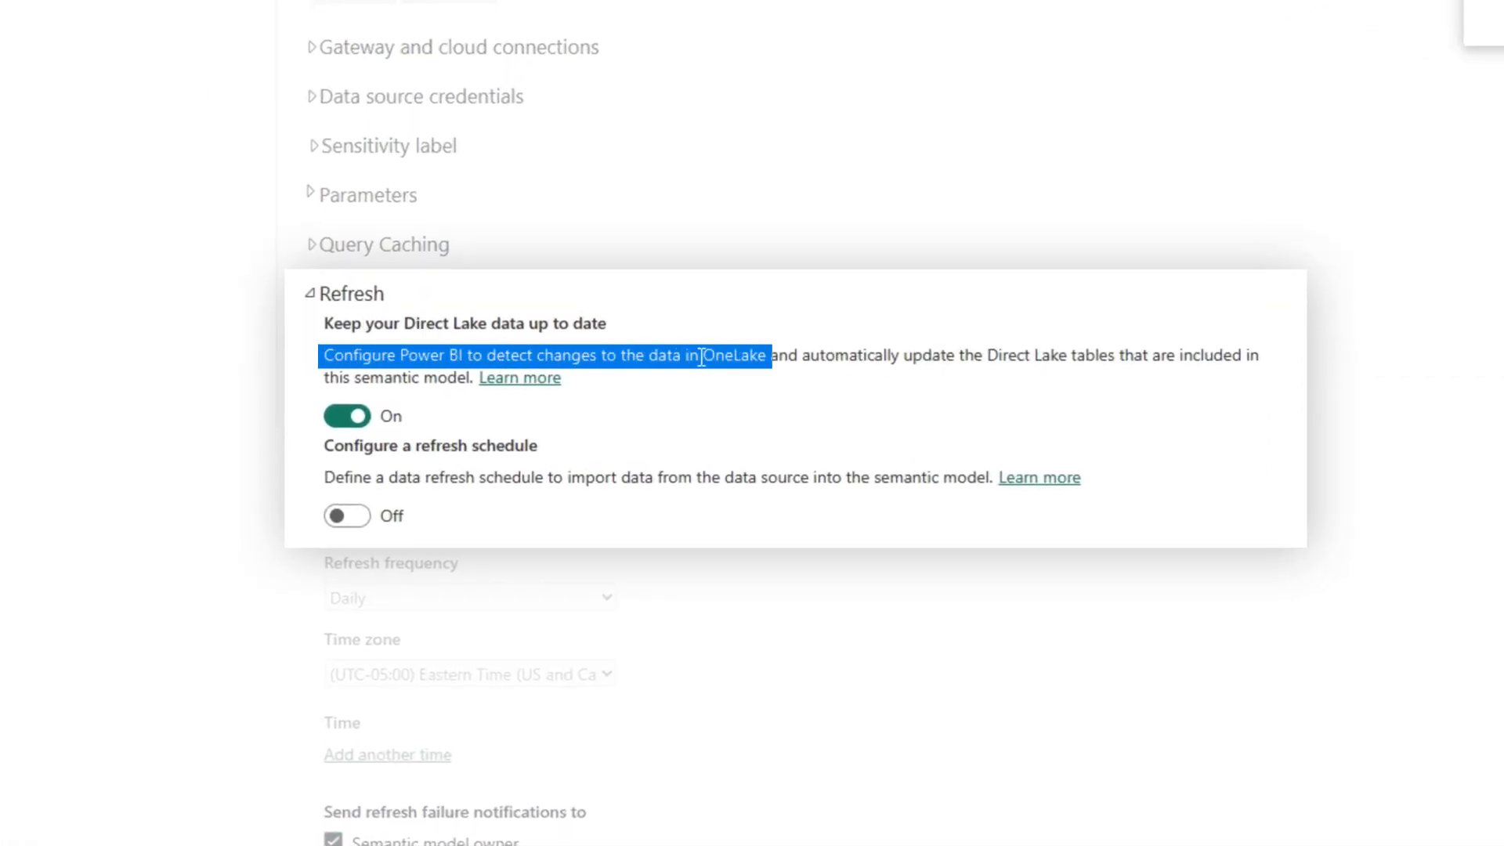
click(881, 363)
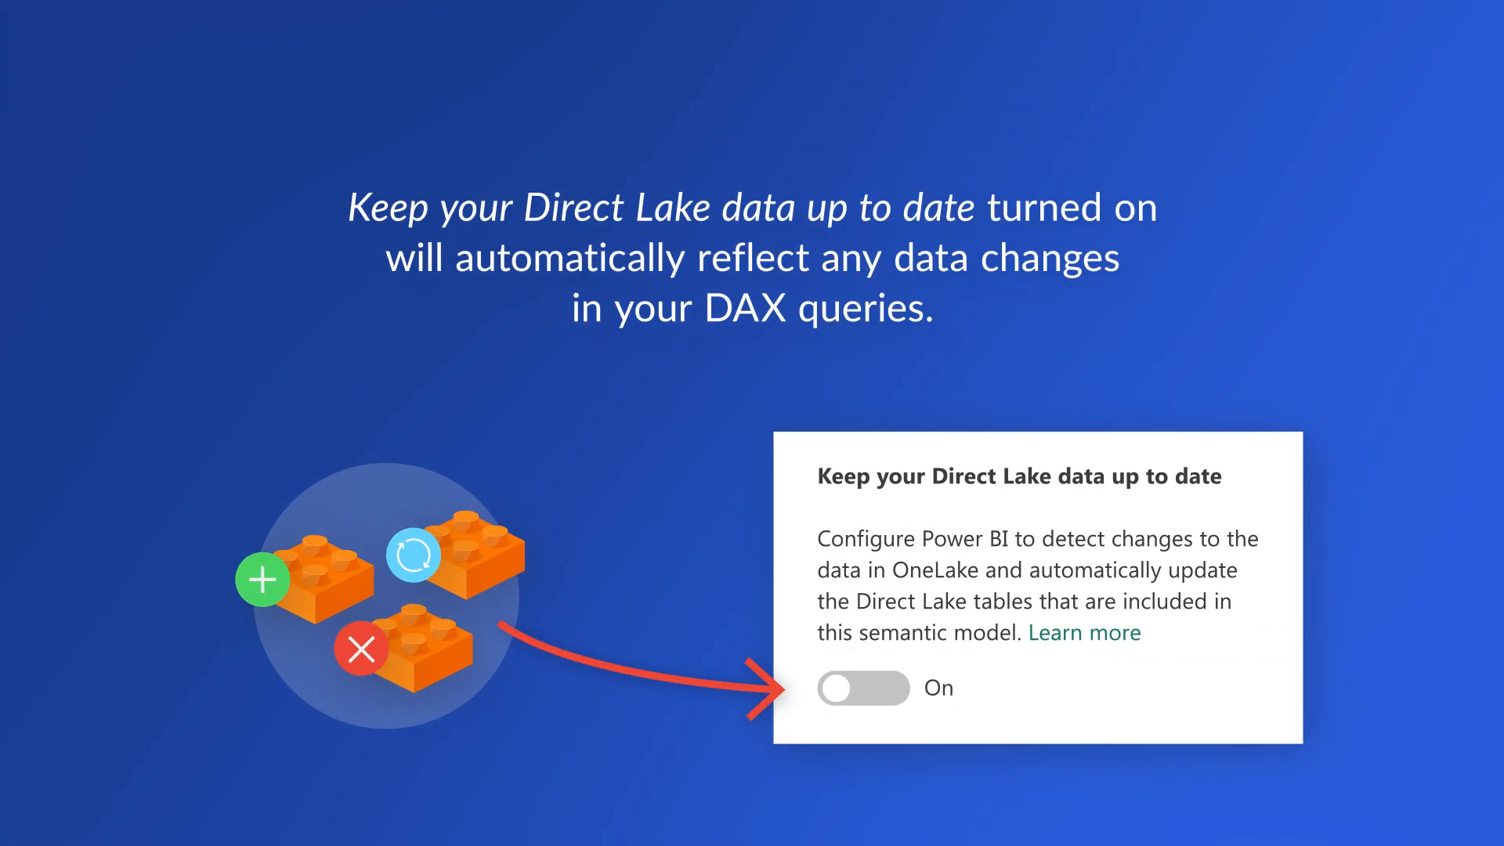
click(862, 689)
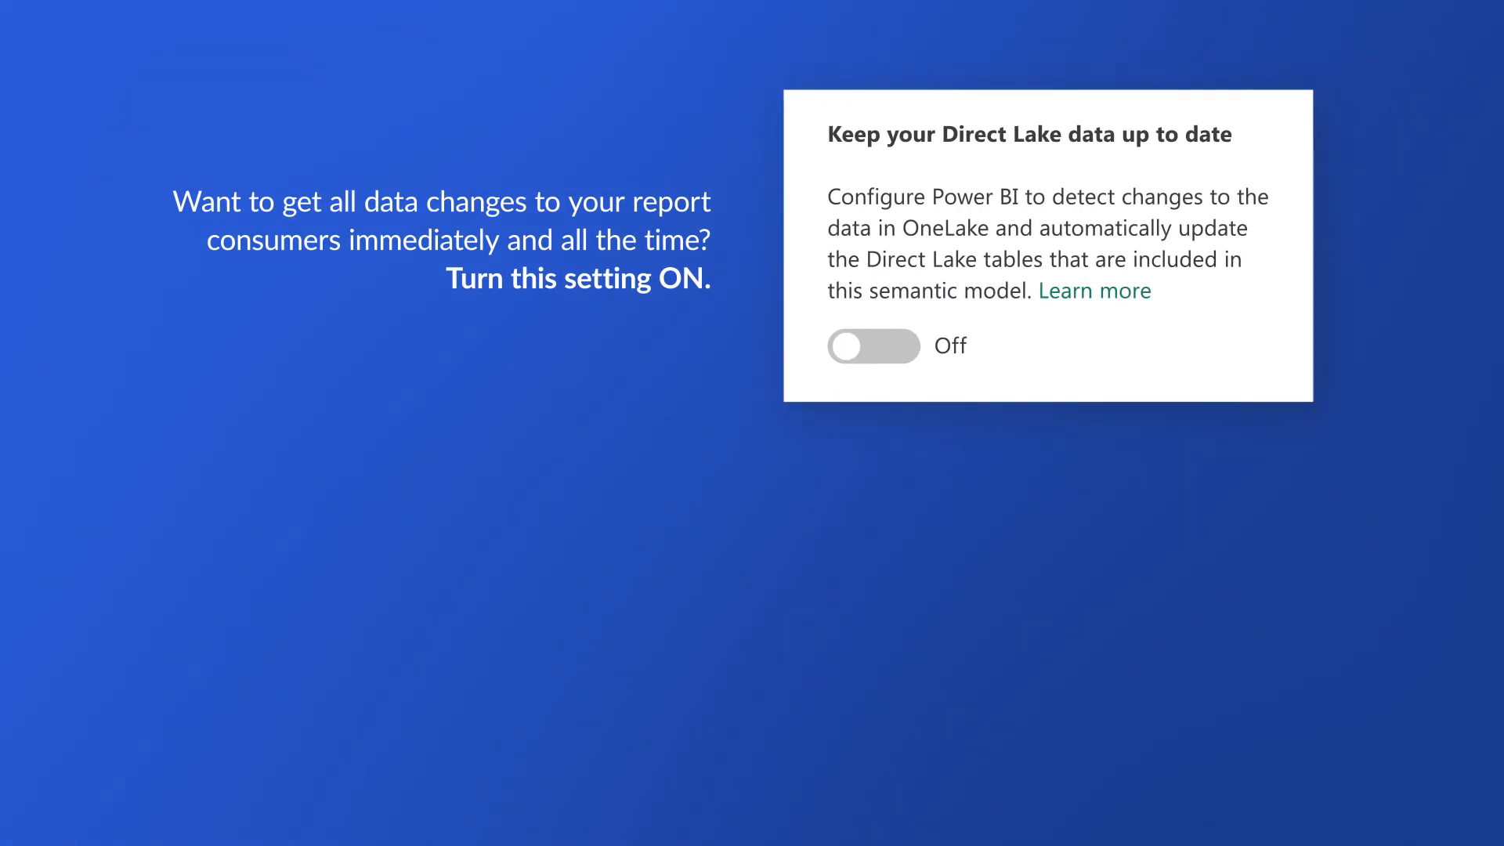
click(872, 346)
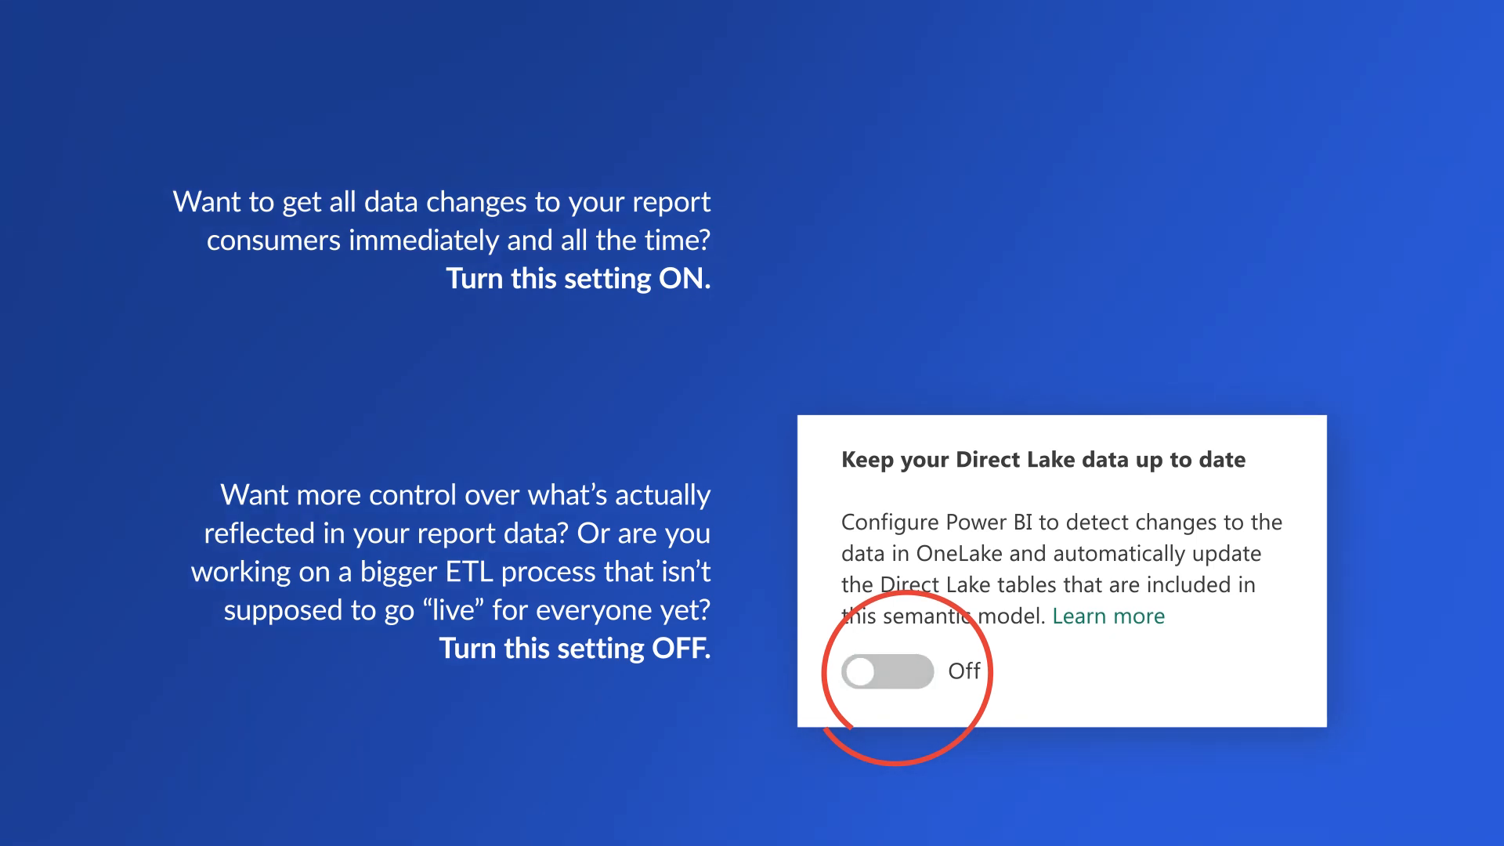
click(369, 430)
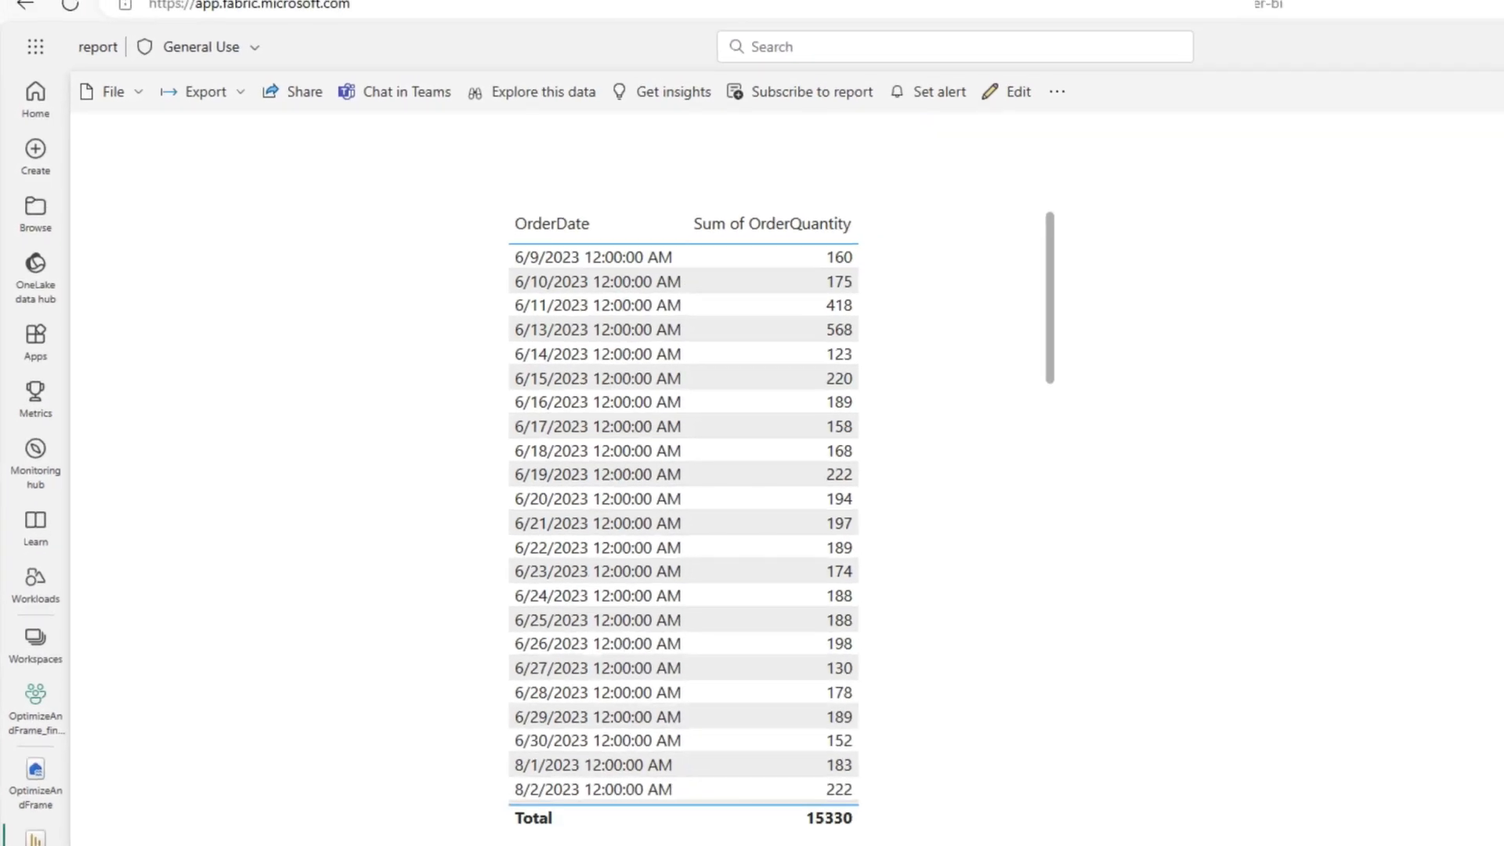
In Changing Data, set the update cell's date to '2023-06-9' and run it to double OrderQuantity.
click(416, 13)
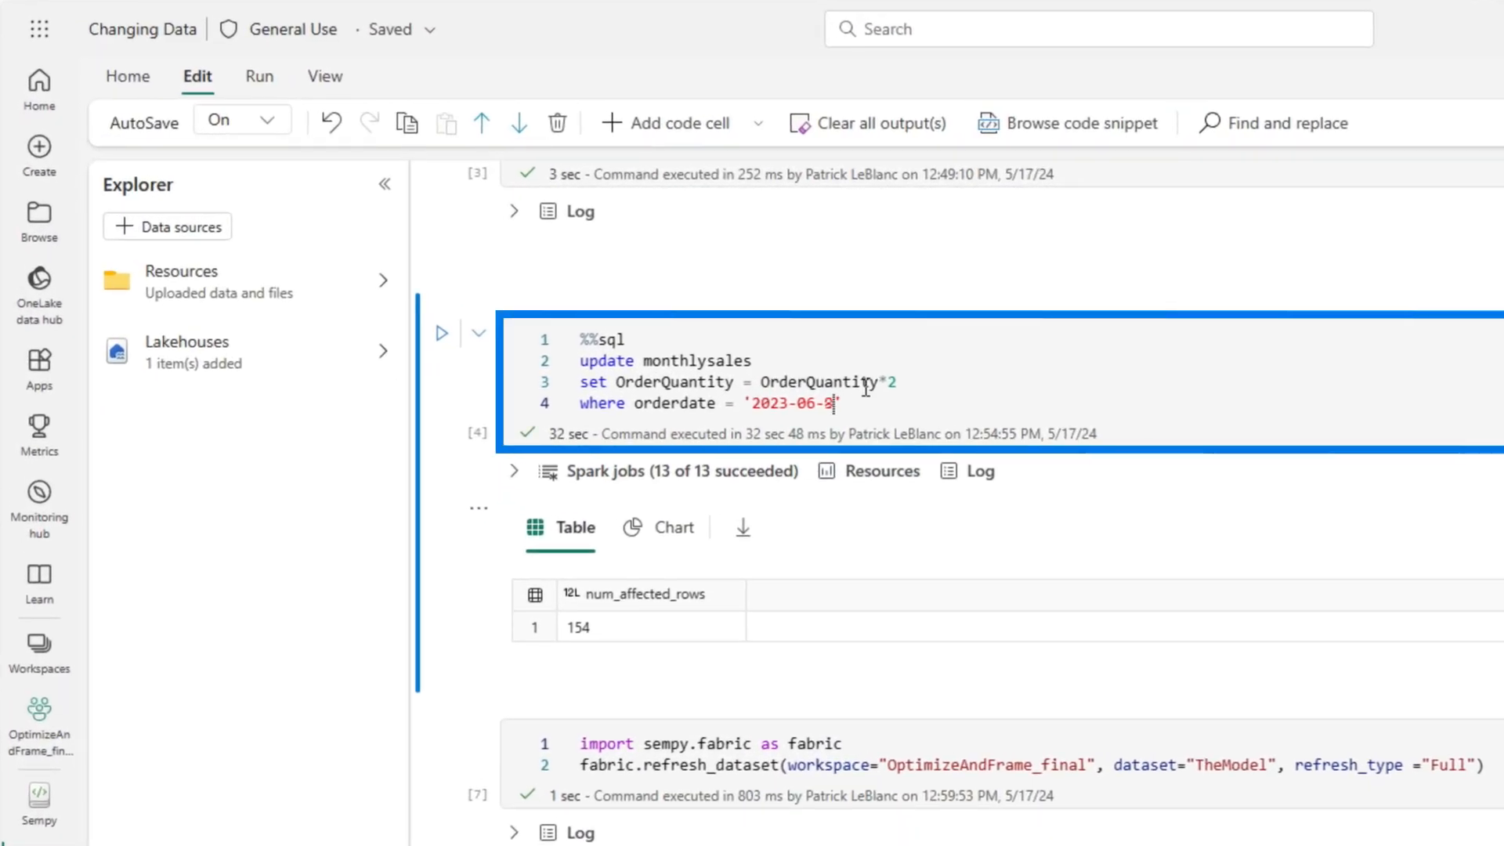
click(440, 333)
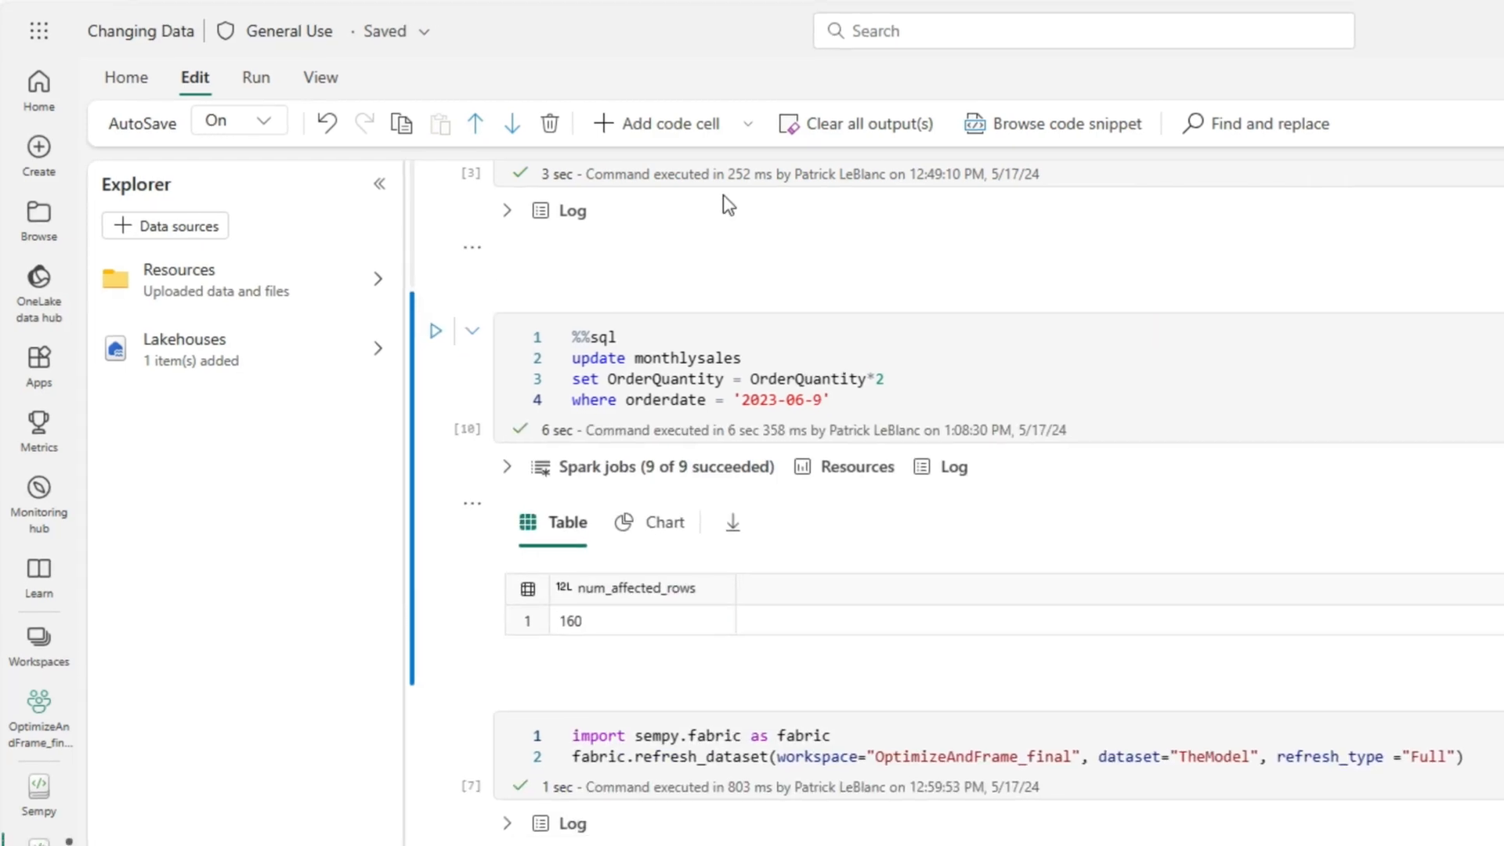
click(174, 9)
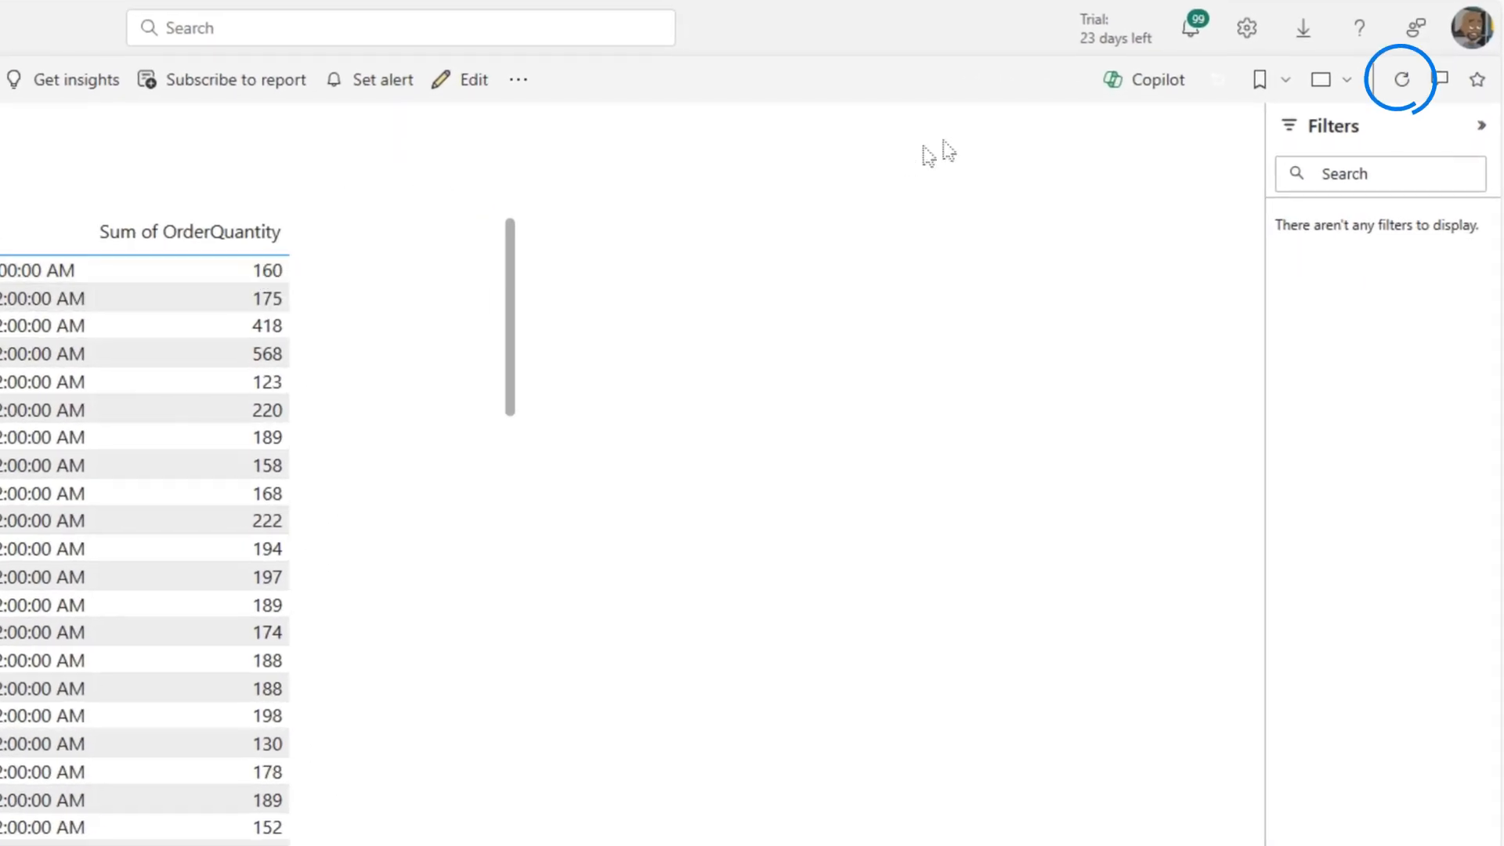
mouse_move(1401, 80)
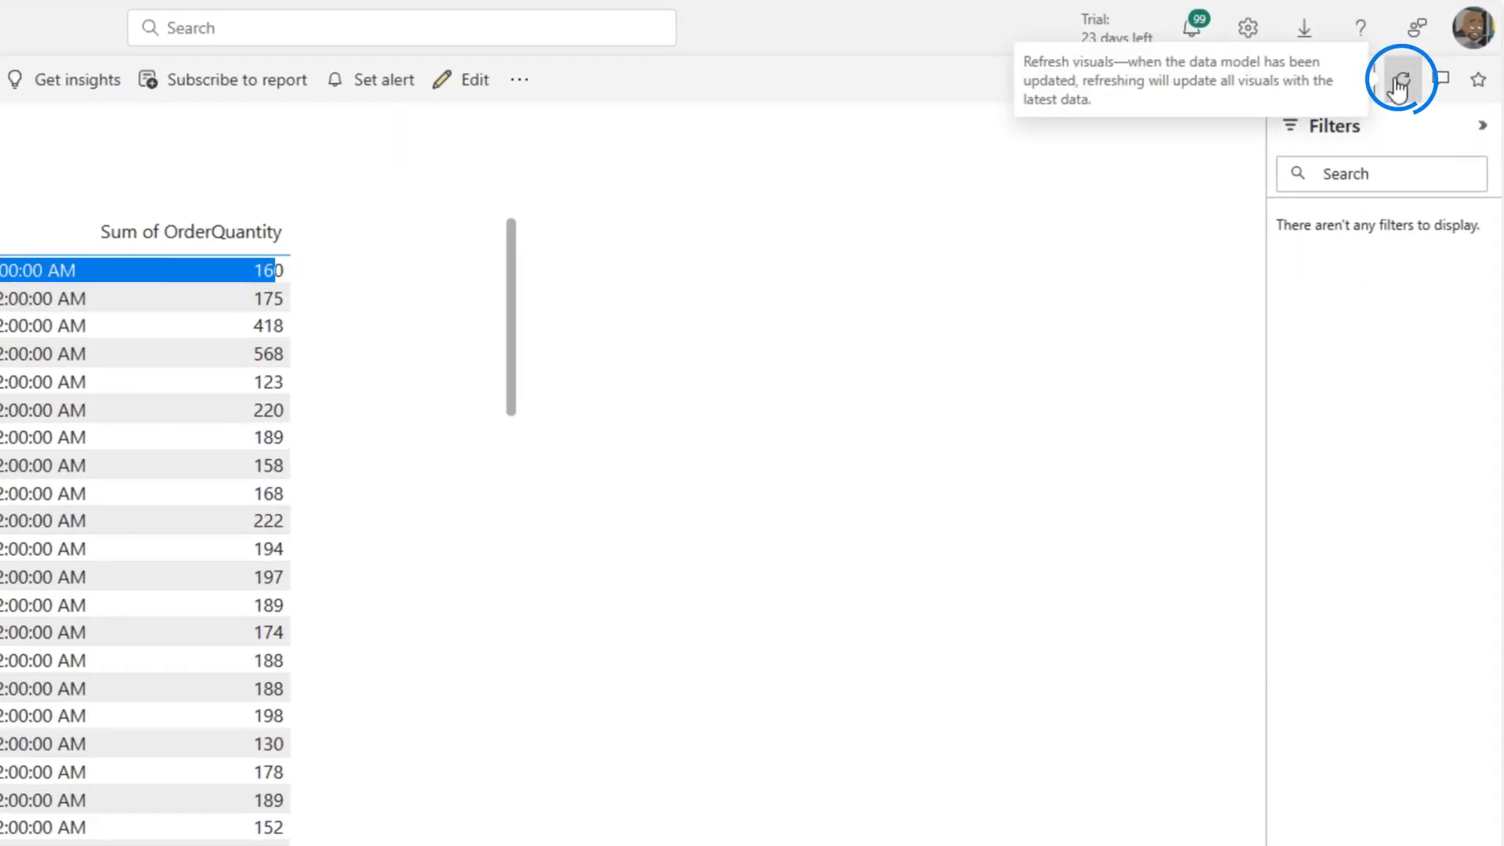
Refresh the report visuals to show 320 for June 9, then return to the OptimizeAndFrame_final workspace.
click(1401, 80)
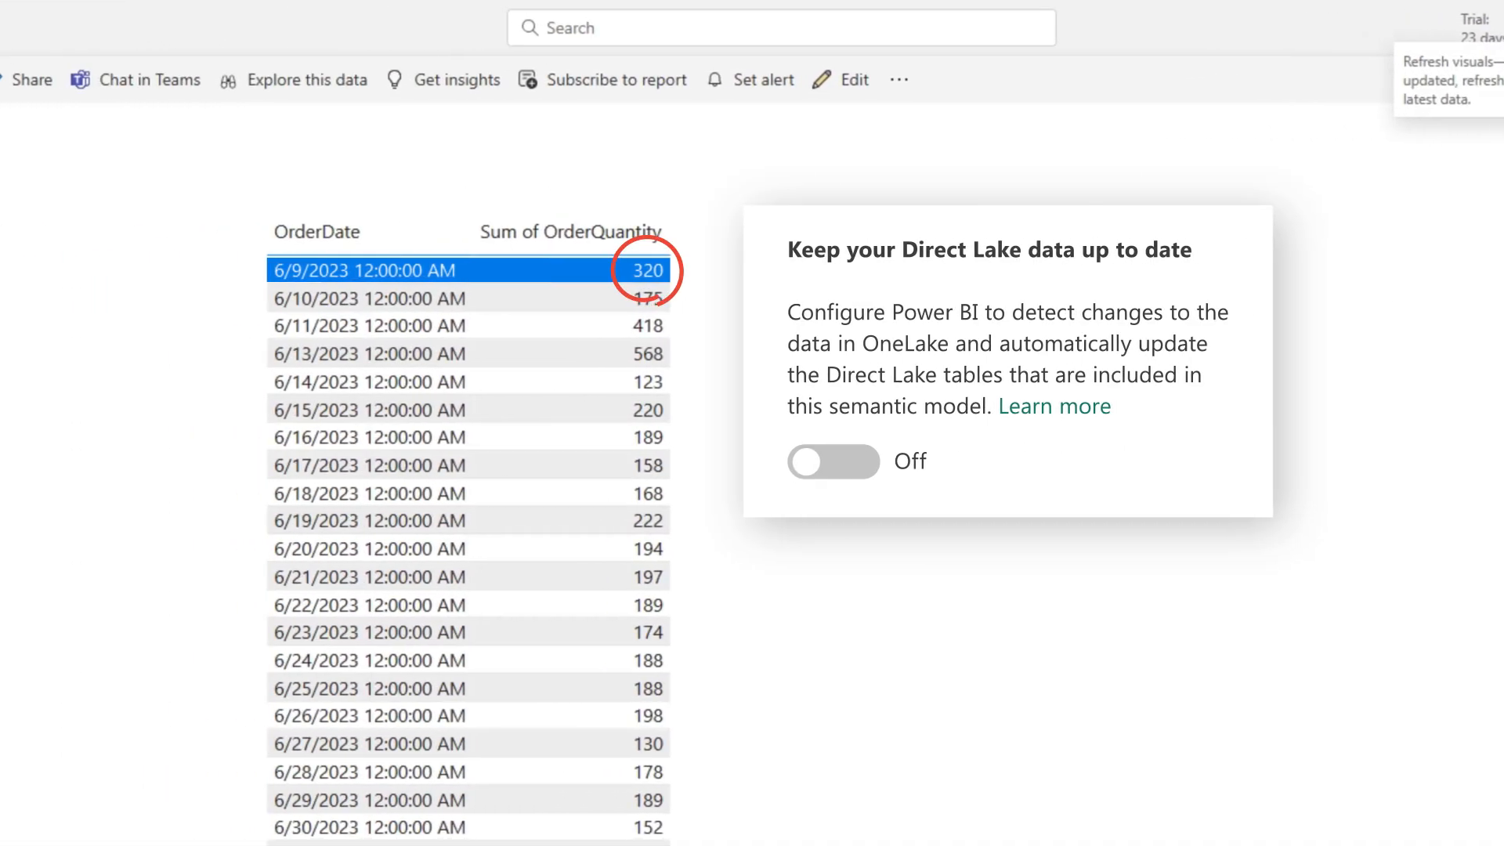
click(832, 461)
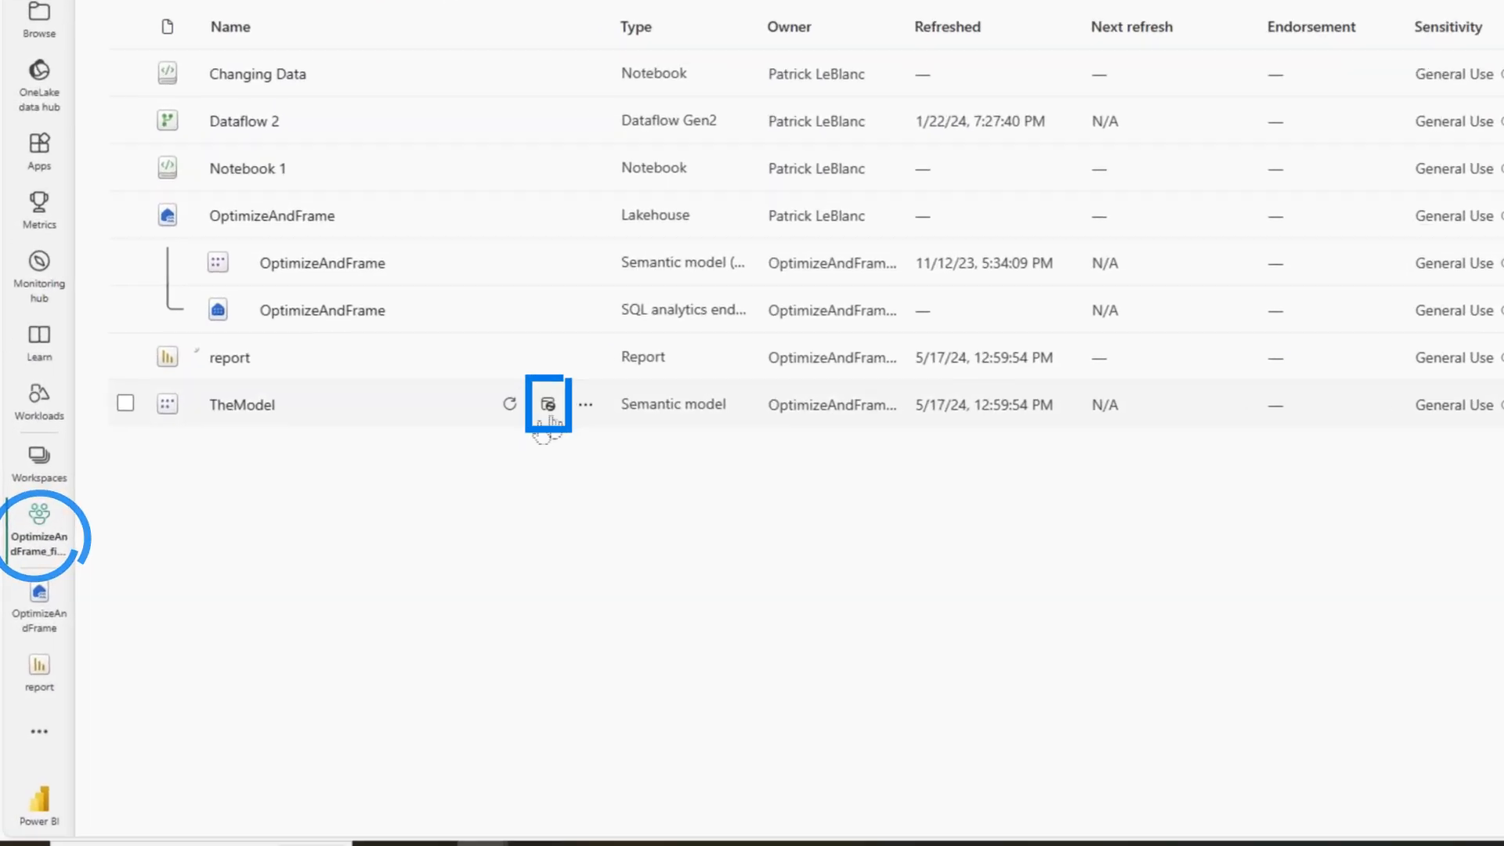
Open TheModel settings, then run 'delete from monthlysales where orderdate = 2023-06-9' in Changing Data.
click(547, 403)
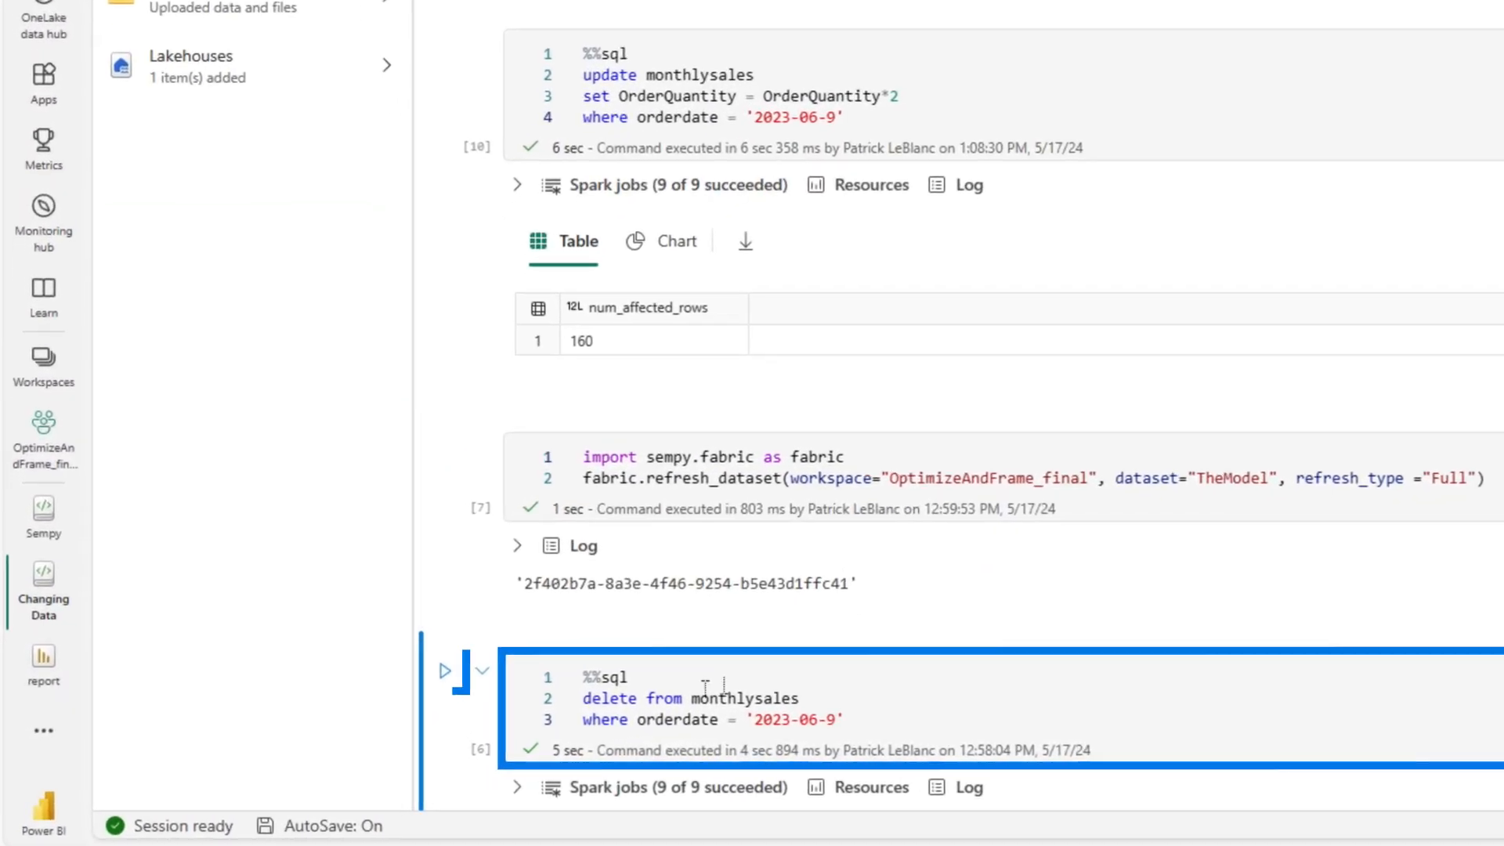
click(444, 670)
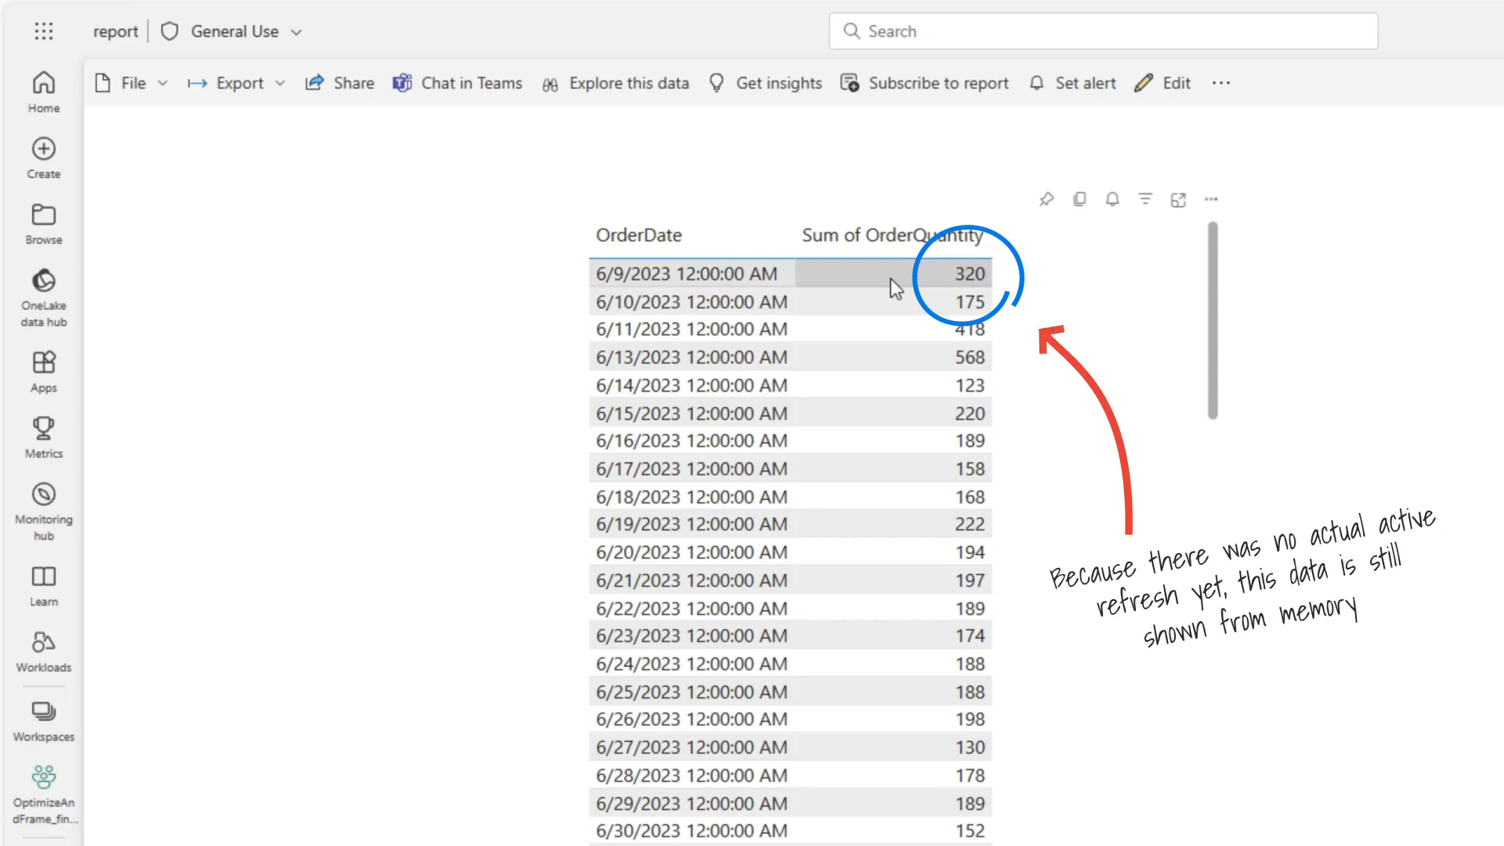
mouse_move(719, 37)
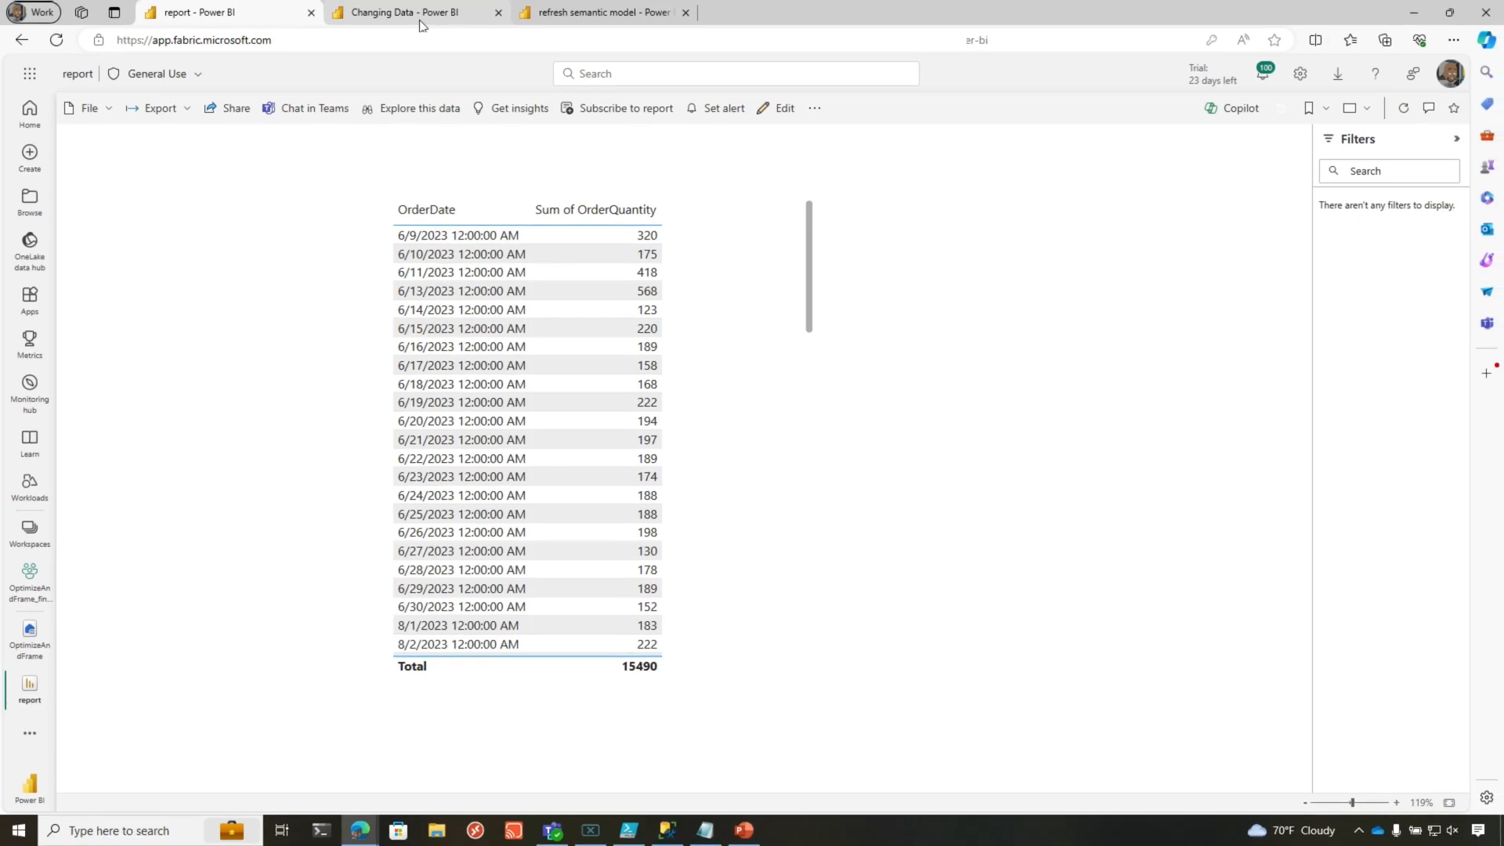
Check that the report still shows 320 for June 9, then switch to the Changing Data notebook.
click(413, 12)
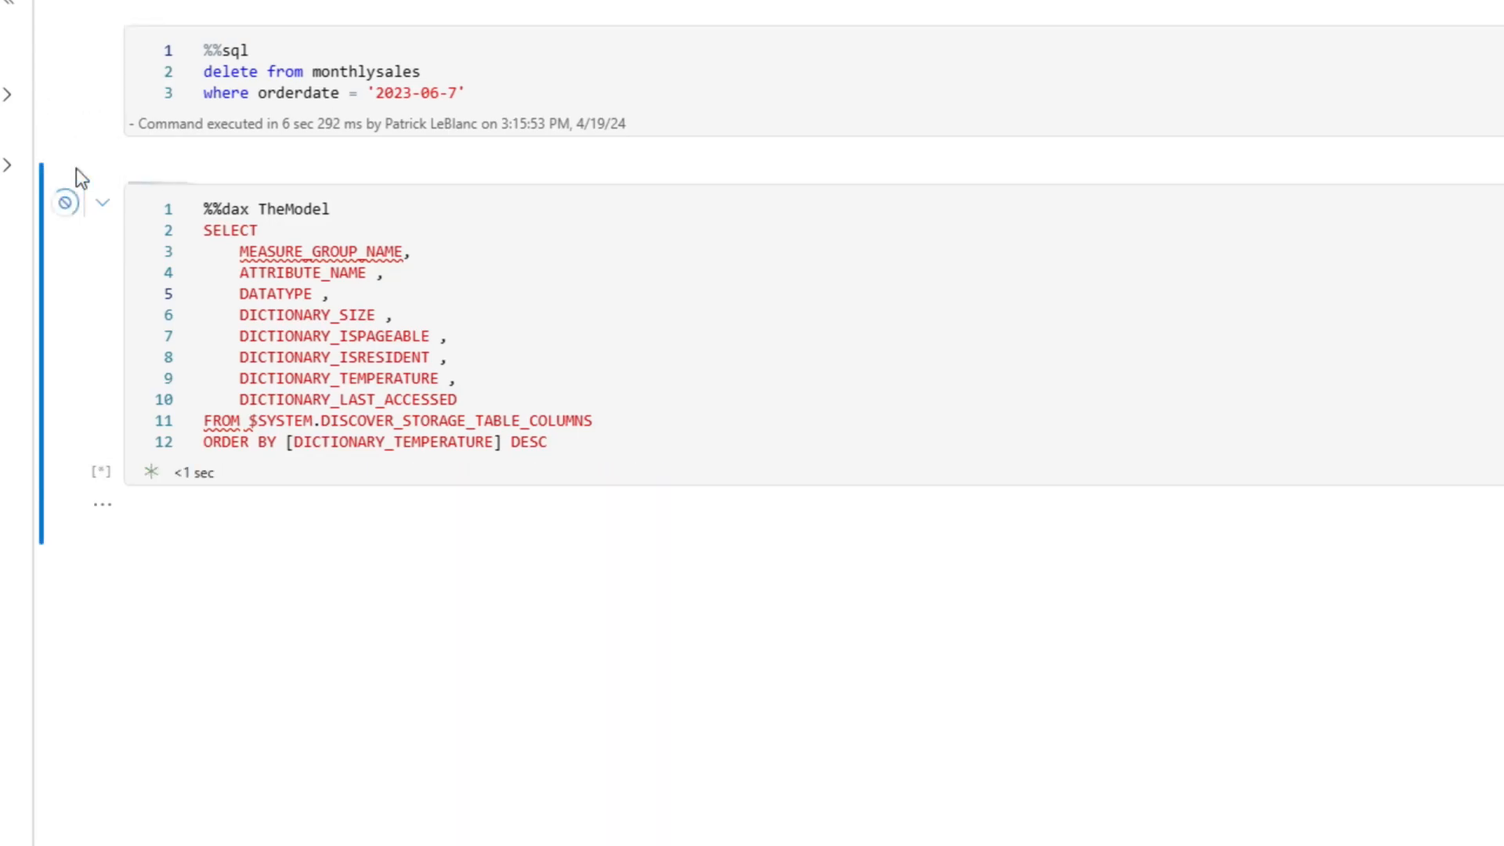
Run the fabric.refresh_dataset full refresh of TheModel, then the DISCOVER_STORAGE_TABLE_COLUMNS DAX query.
click(298, 313)
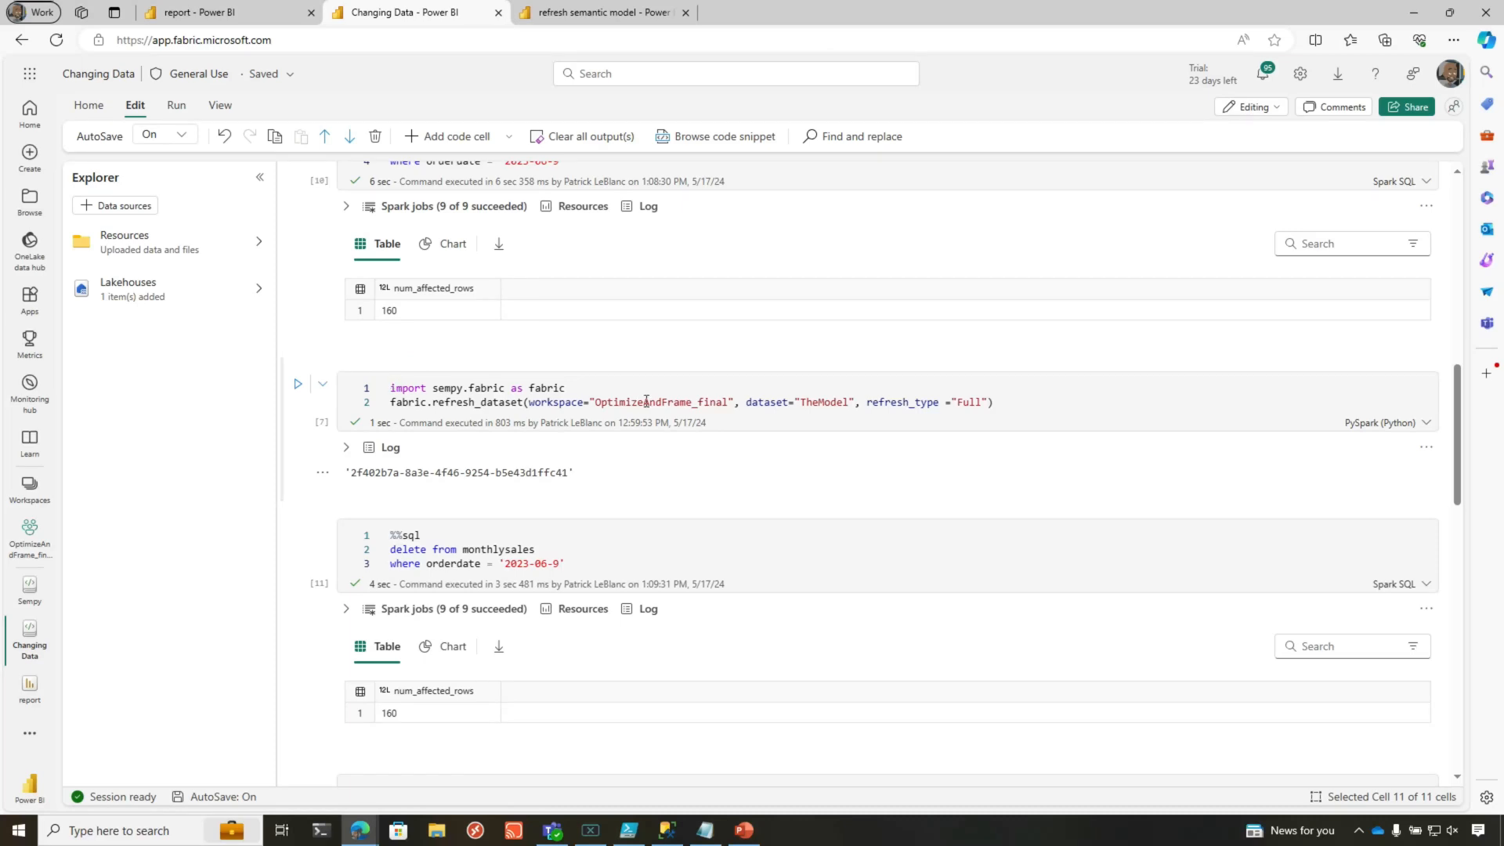
click(602, 13)
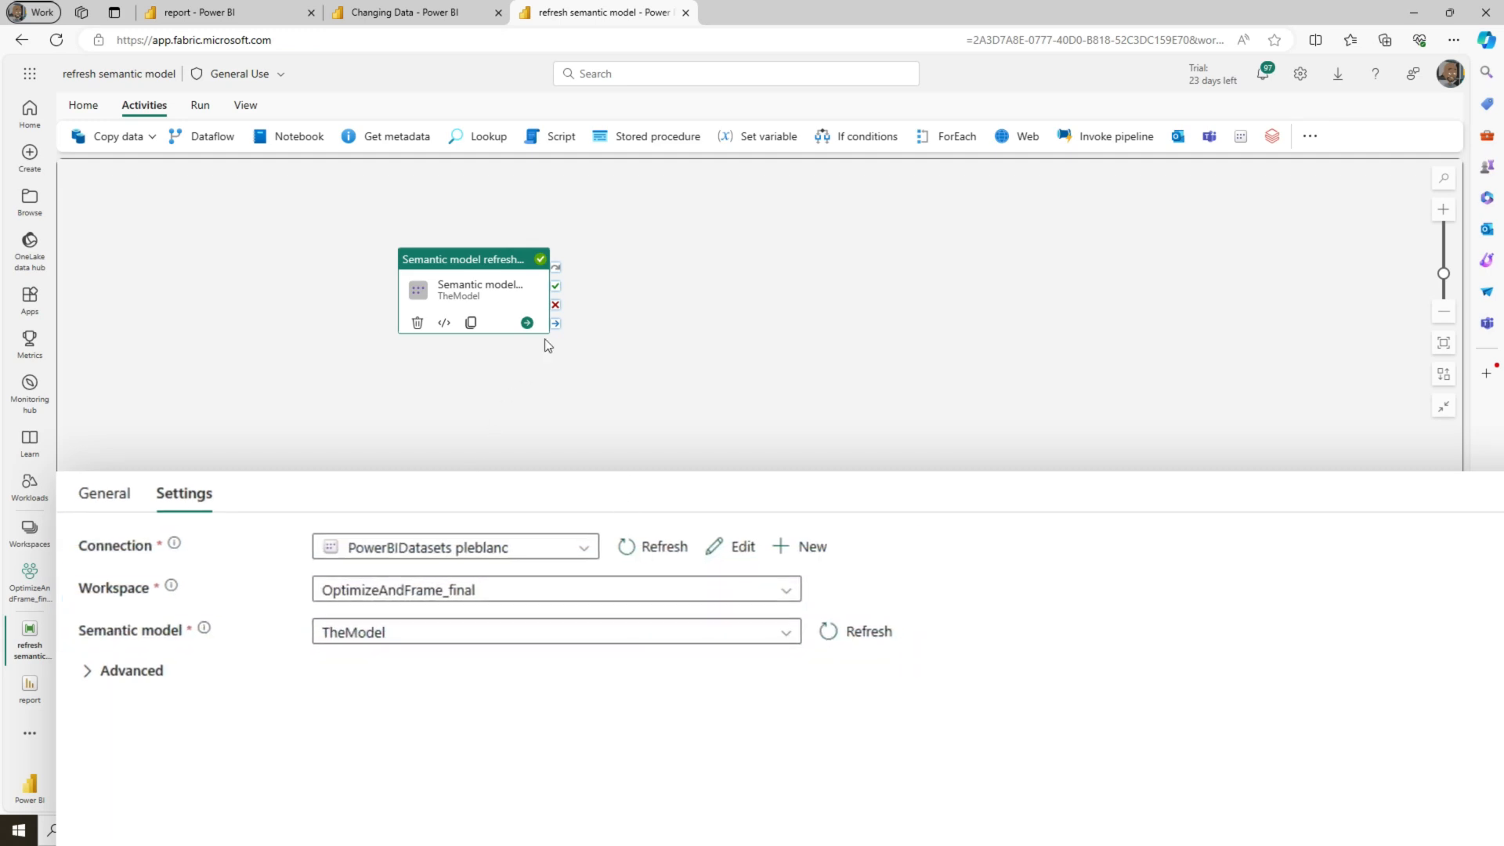
click(414, 12)
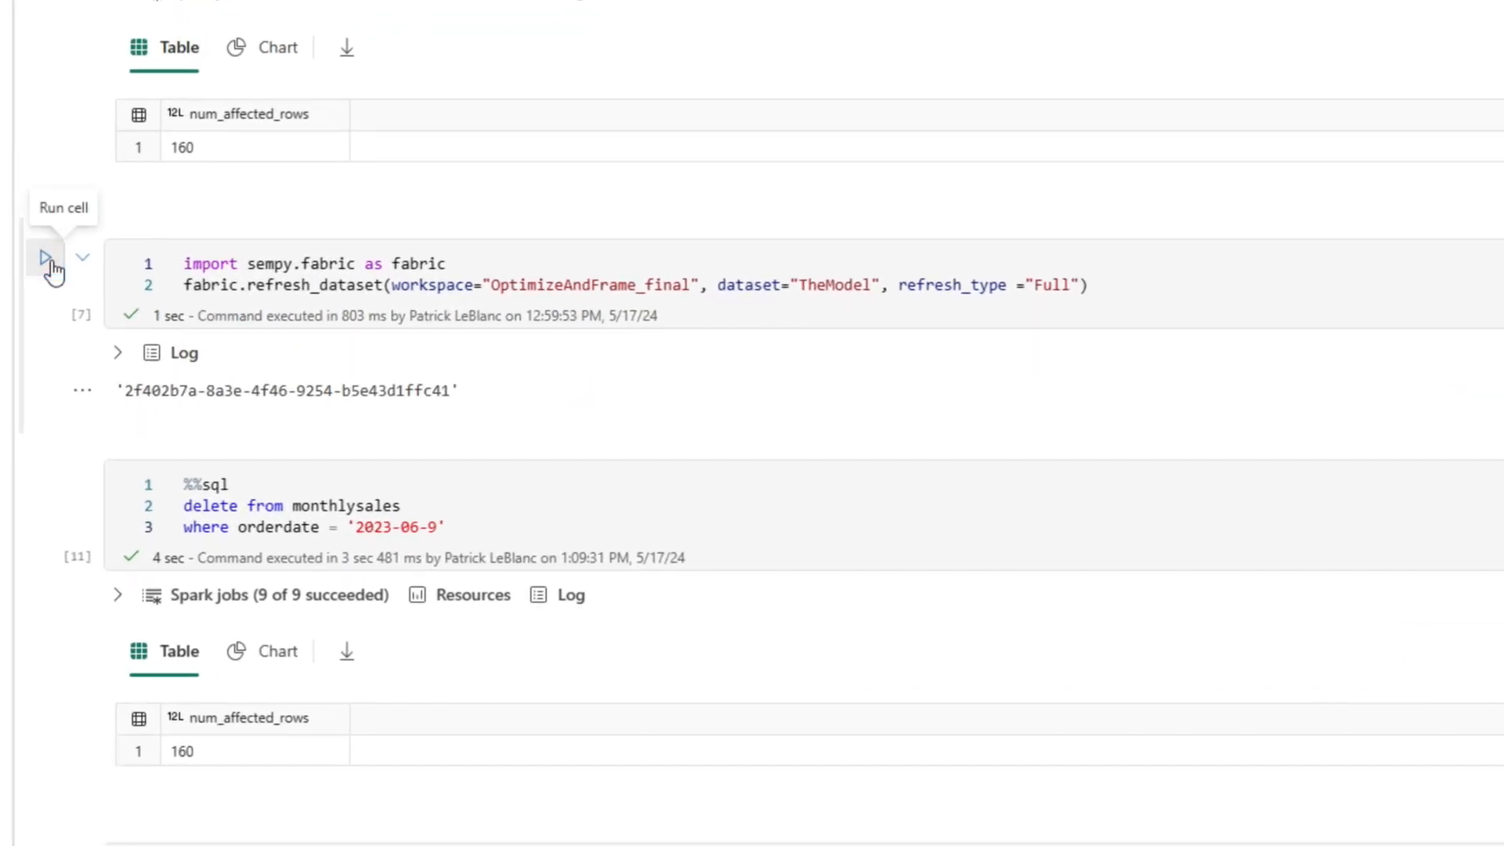
click(44, 257)
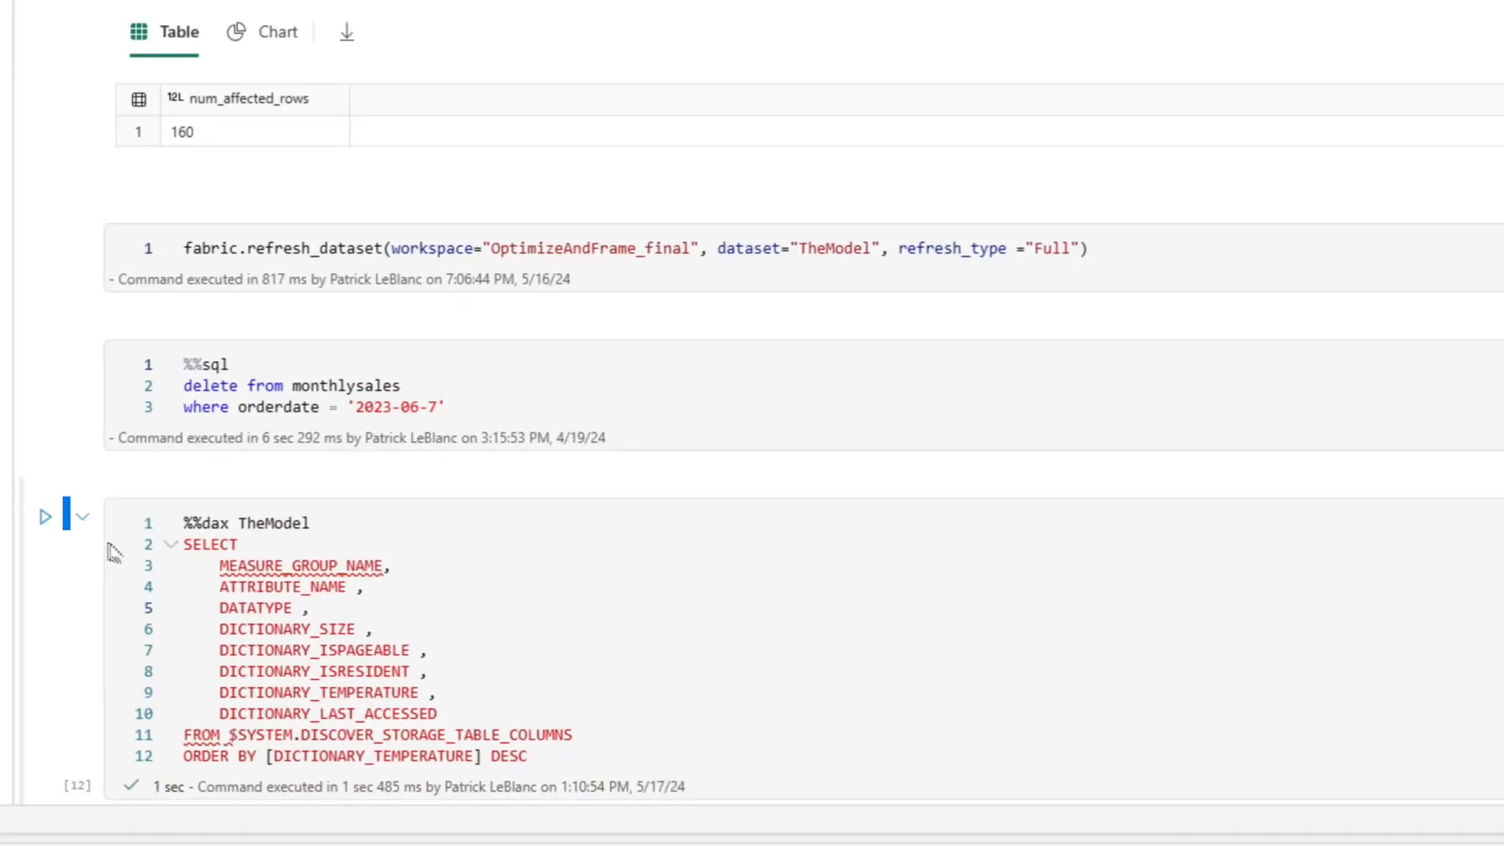
click(44, 517)
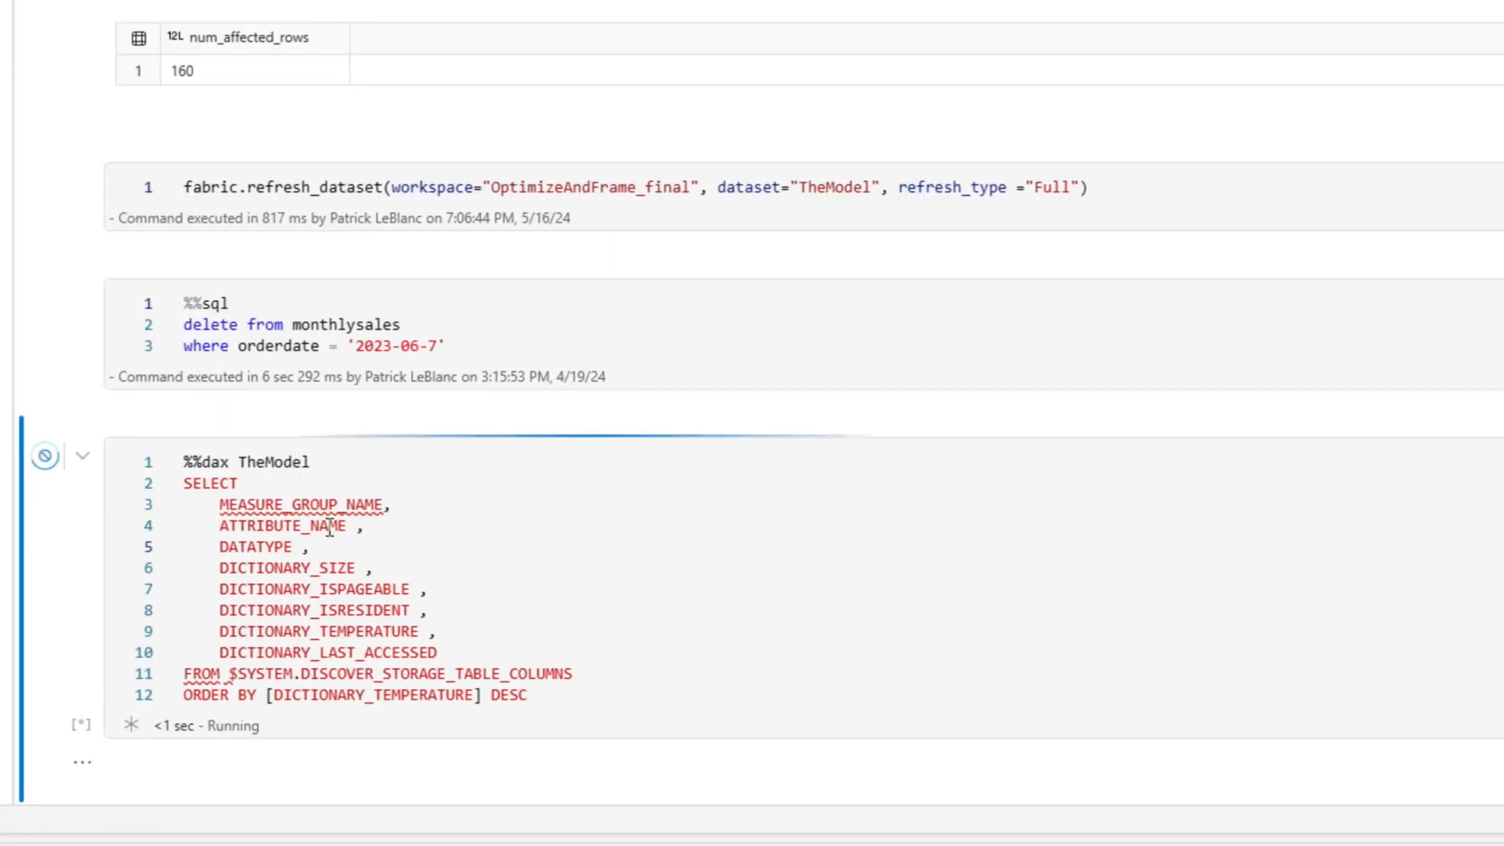